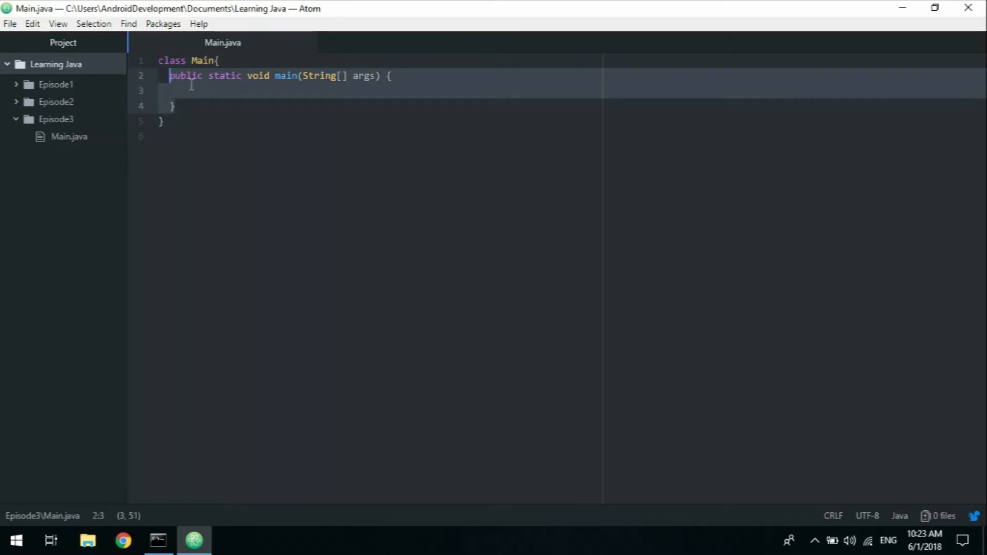
mouse_move(233, 103)
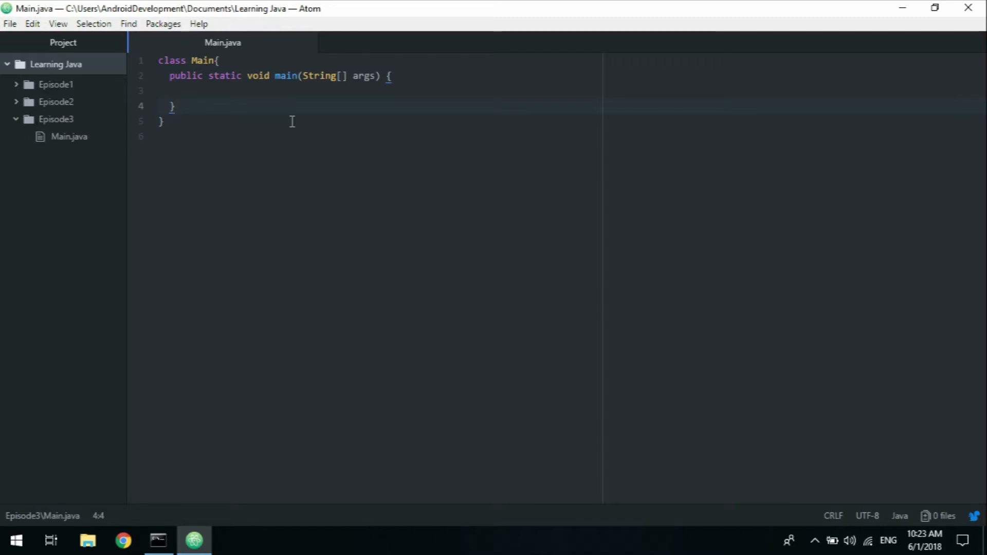
- Insert blank lines after main's closing brace and place the cursor on new line 5
key("Enter")
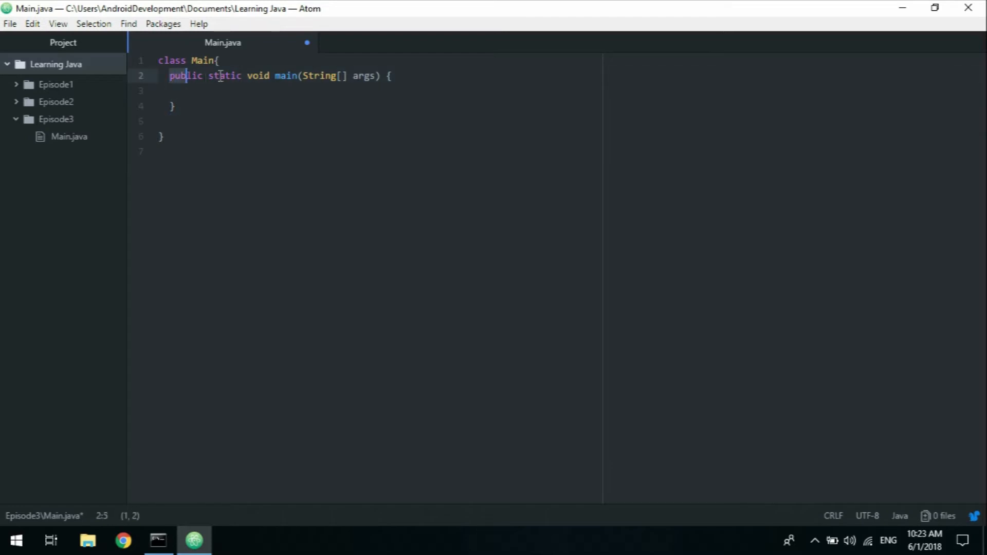
left_click(191, 122)
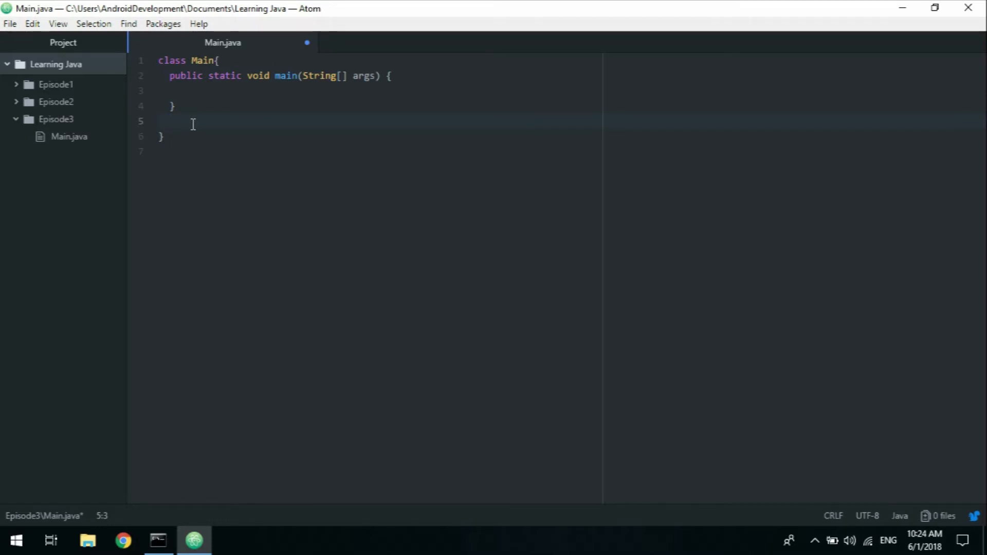
- Type 'public static void print(){' on line 5, accepting autocomplete for void
type("public static")
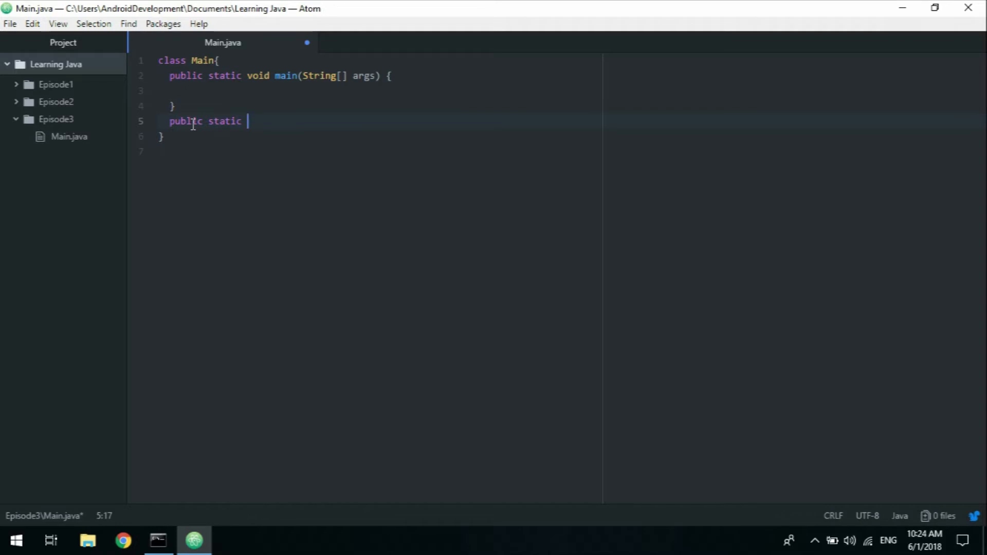
key("Backspace")
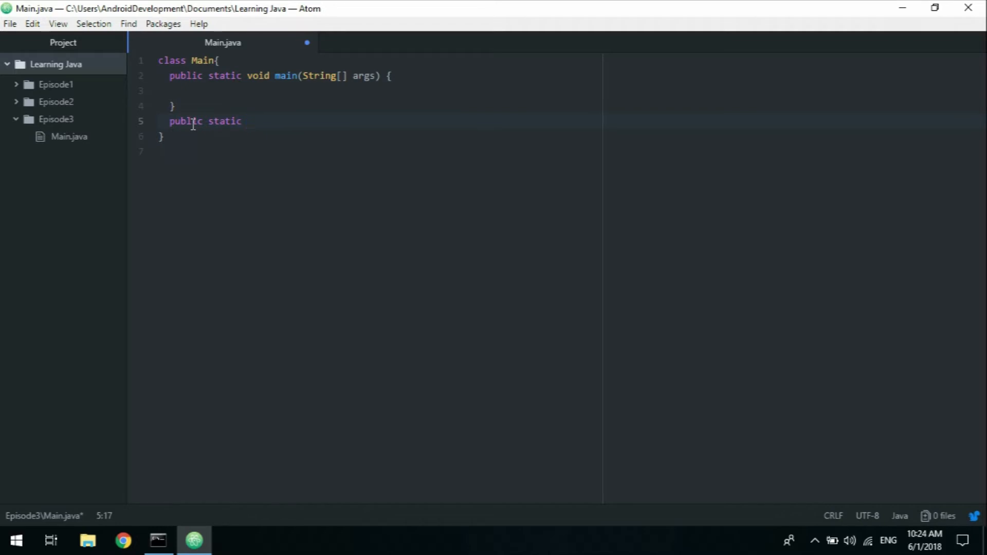
type("\" \"")
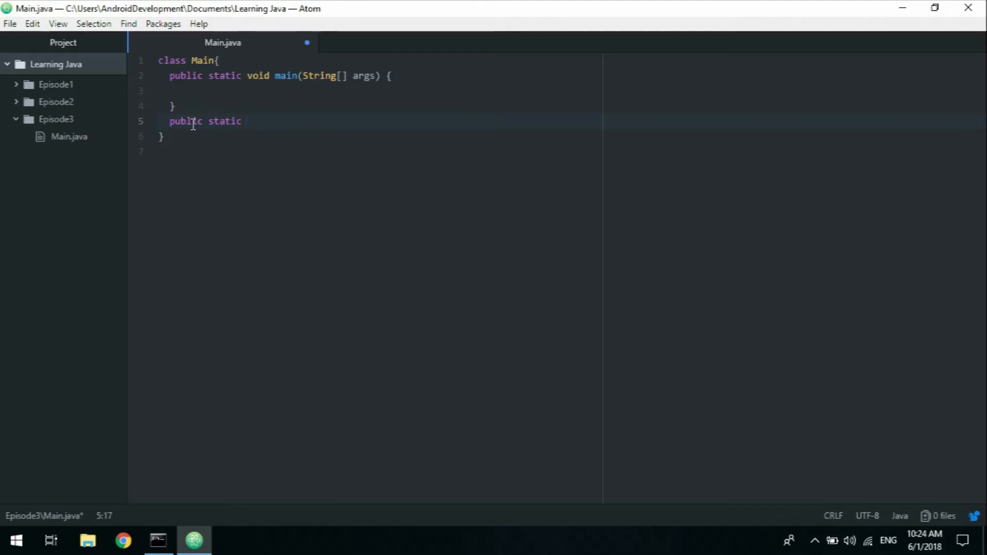
type("voi")
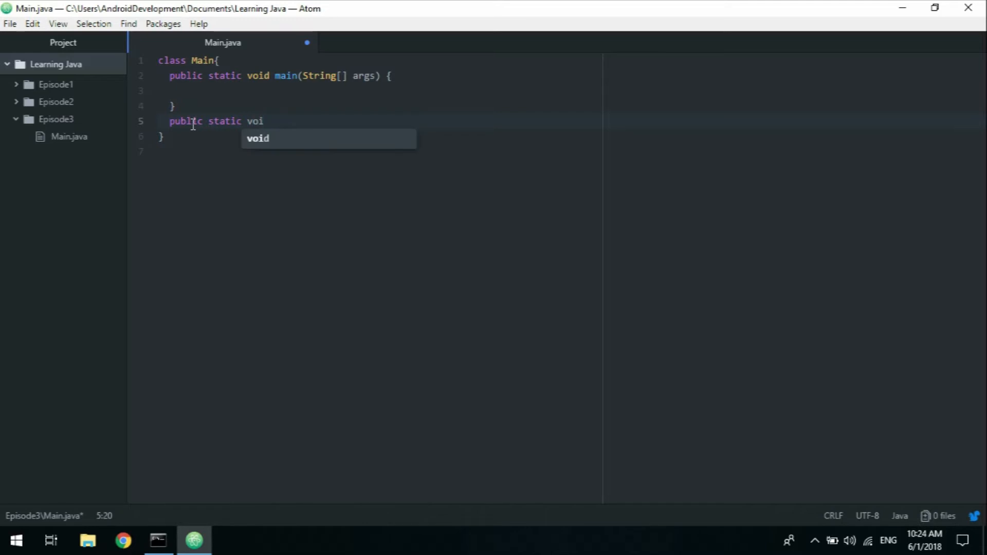
key("Tab")
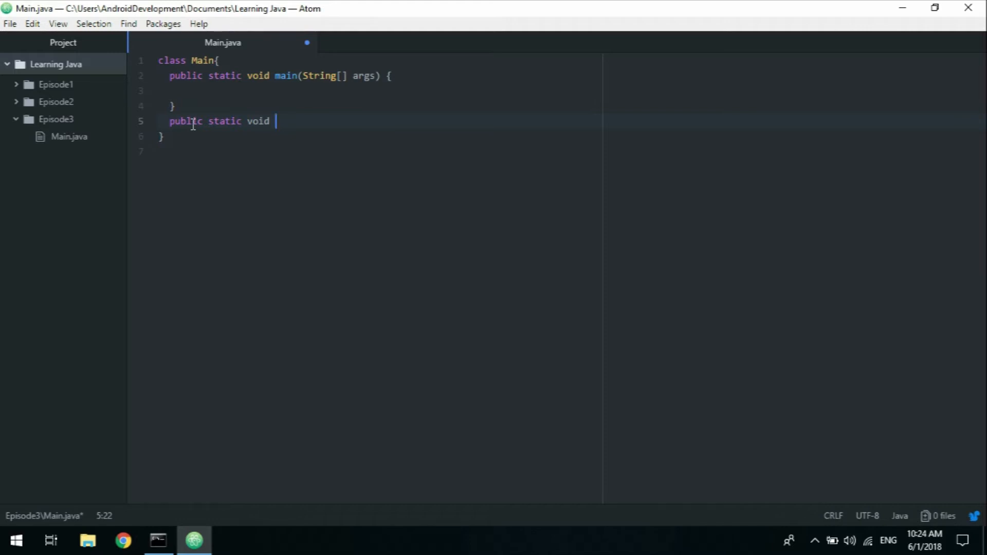
type("pain")
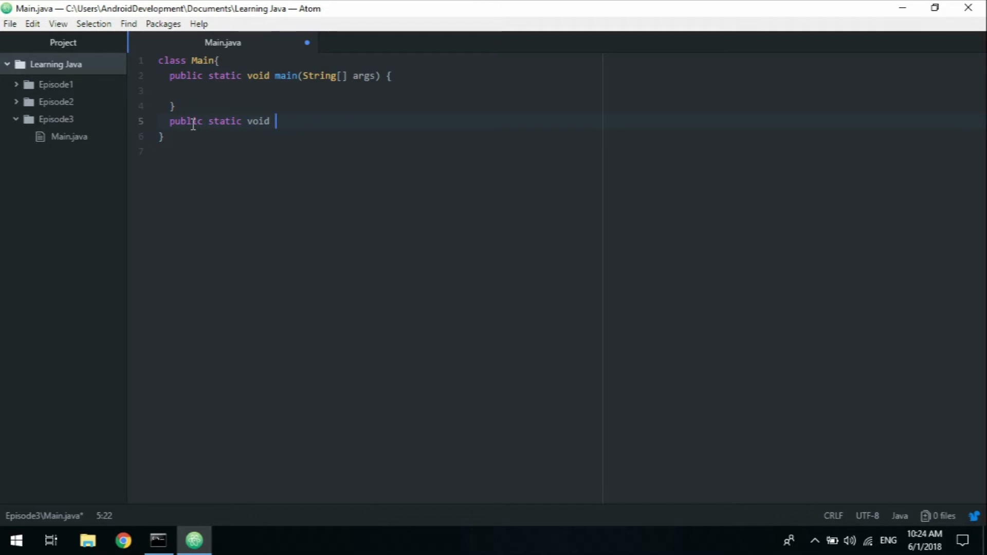
type("pr")
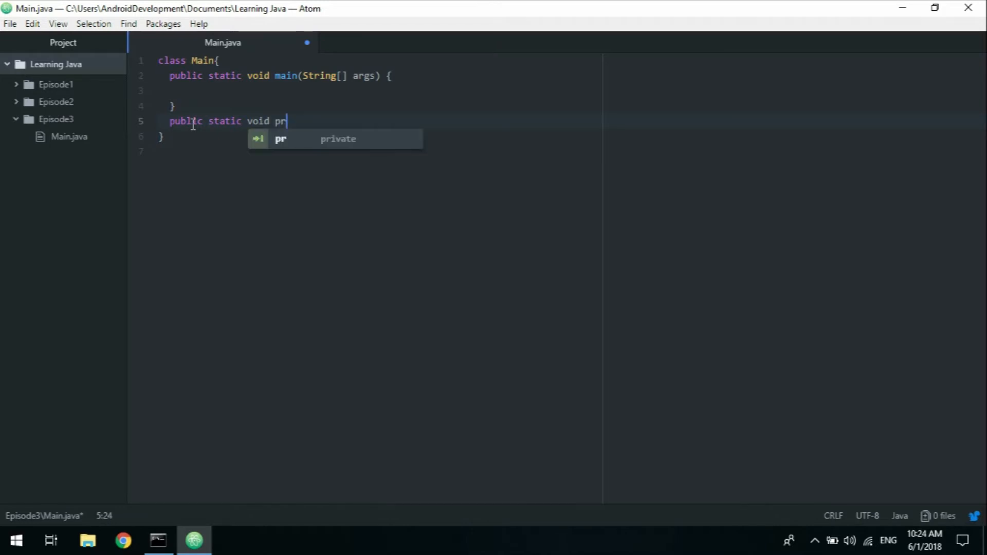
type("int")
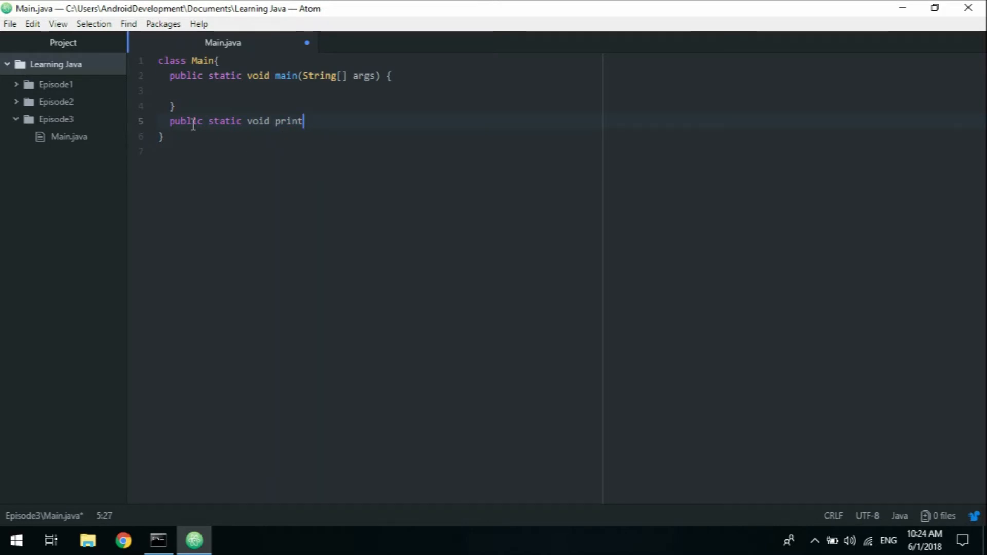
type("()")
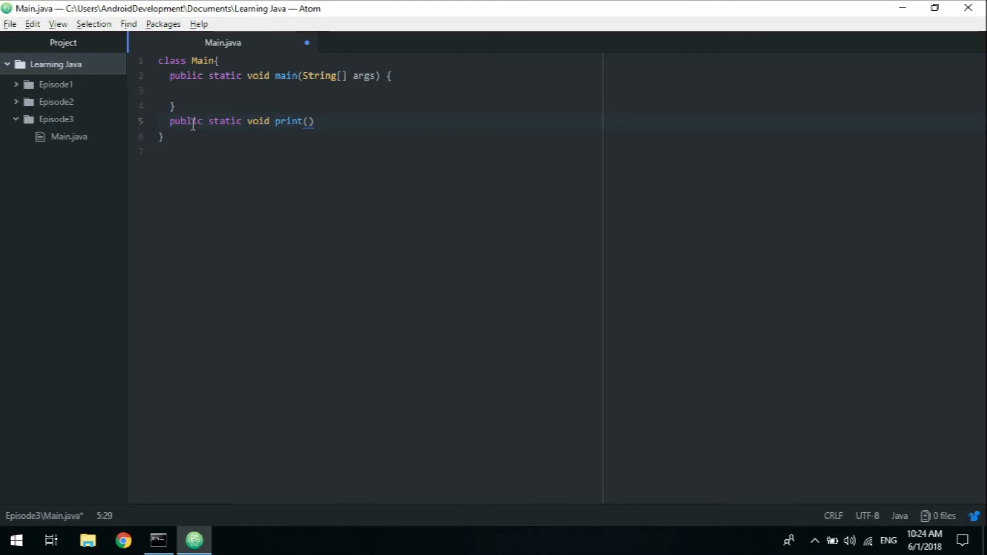
type("{")
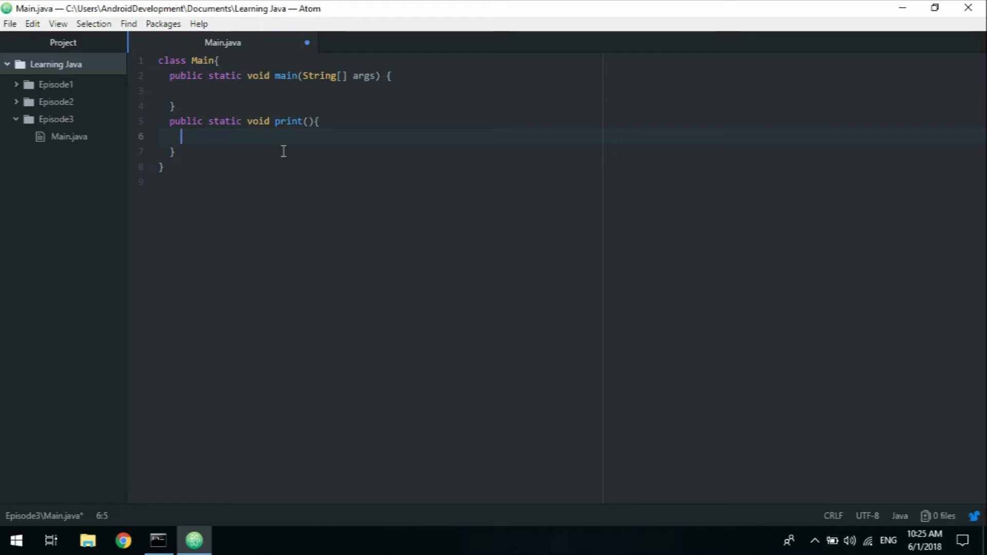
- Fill print() with System.out.println("Hello World!"); and save Main.java
type("S")
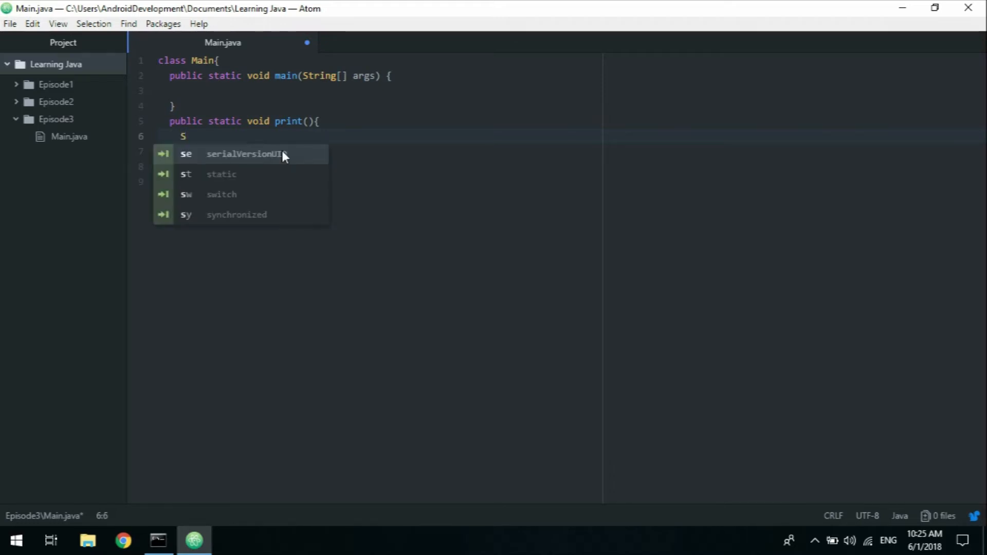
type("ystem")
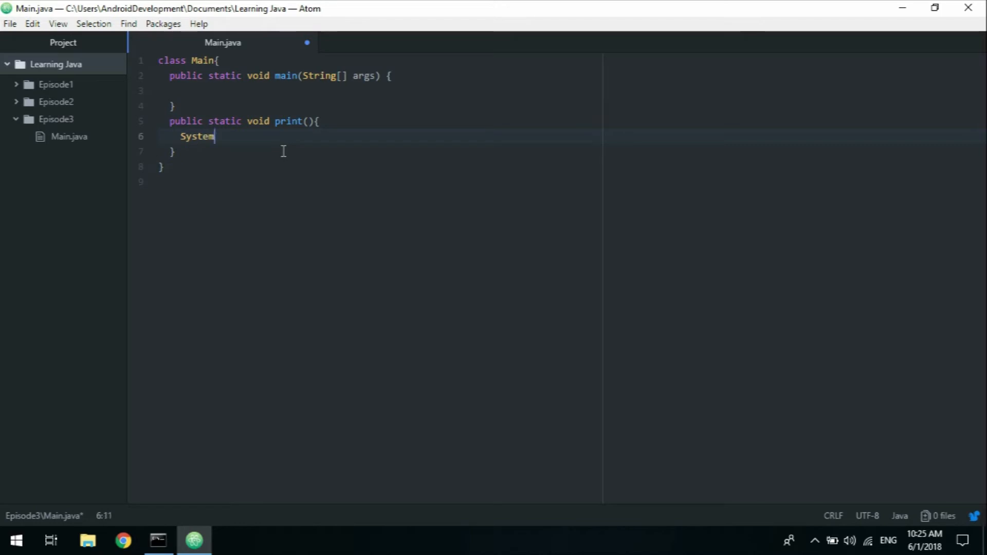
type(".out.println")
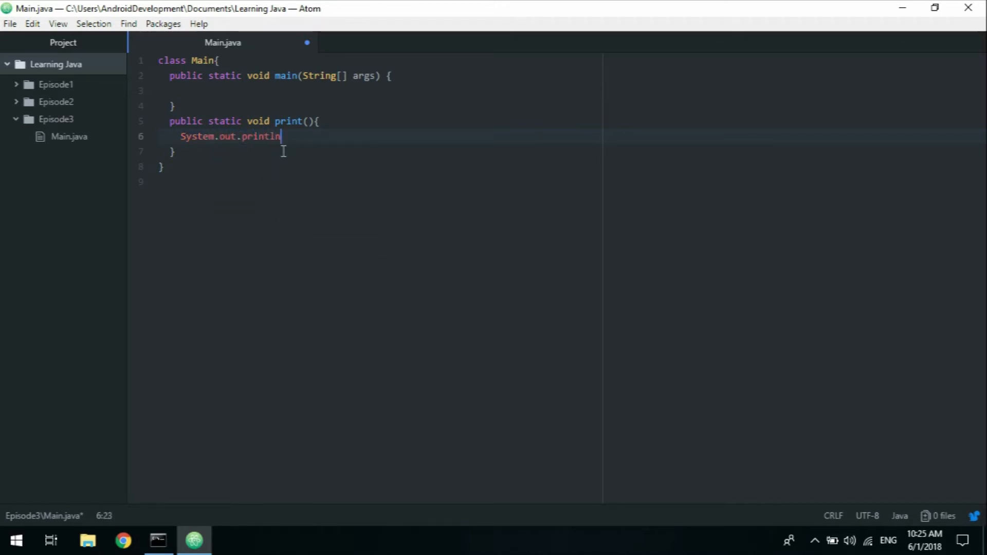
type("();")
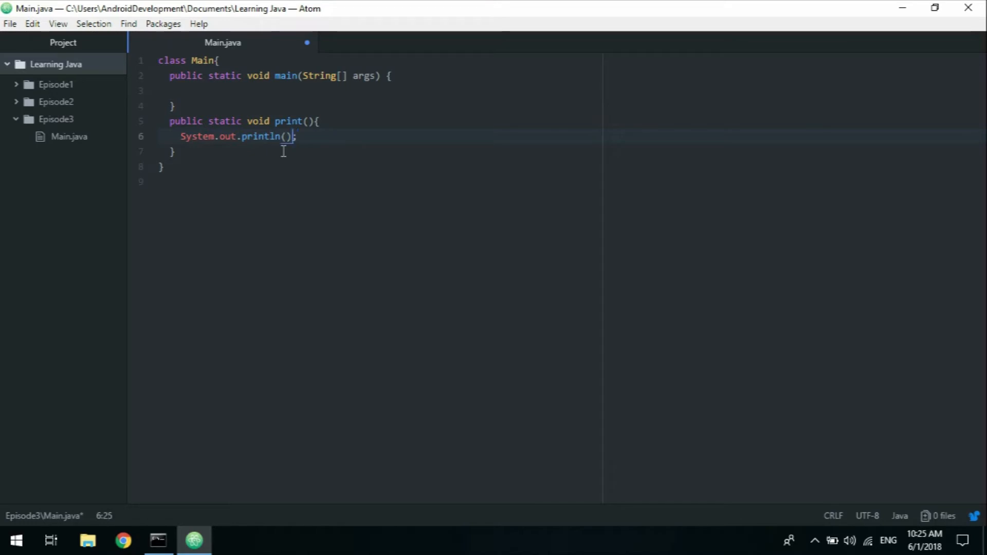
type("\"\"")
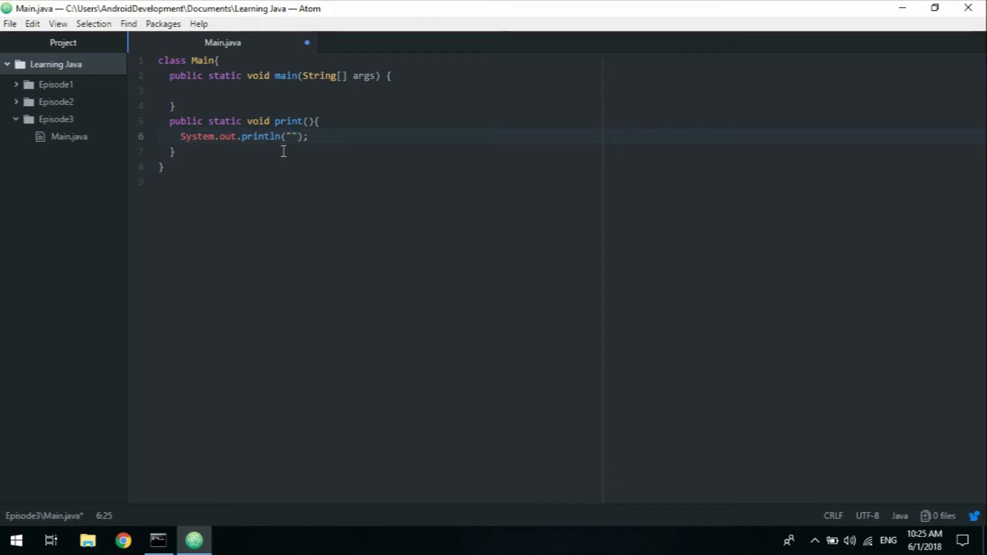
type("He")
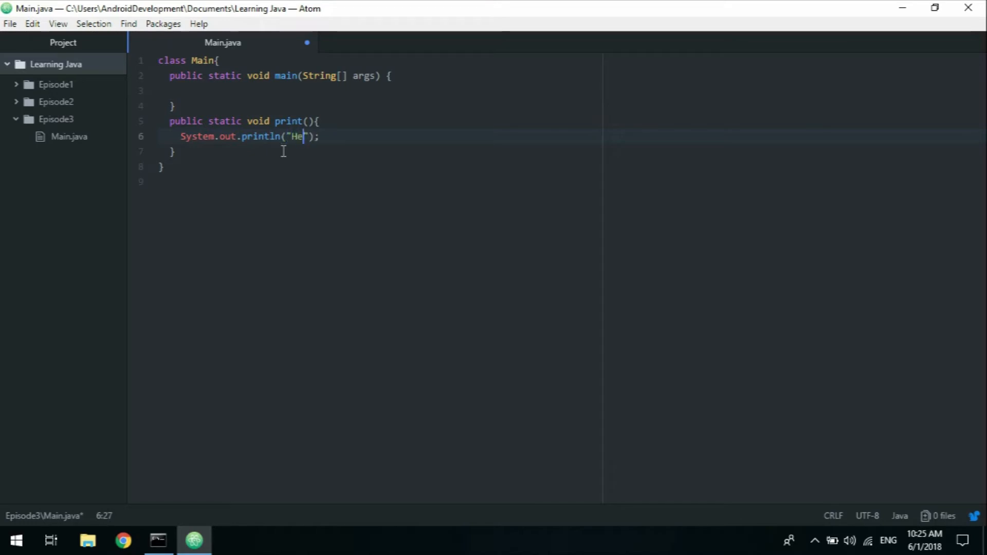
type("ll")
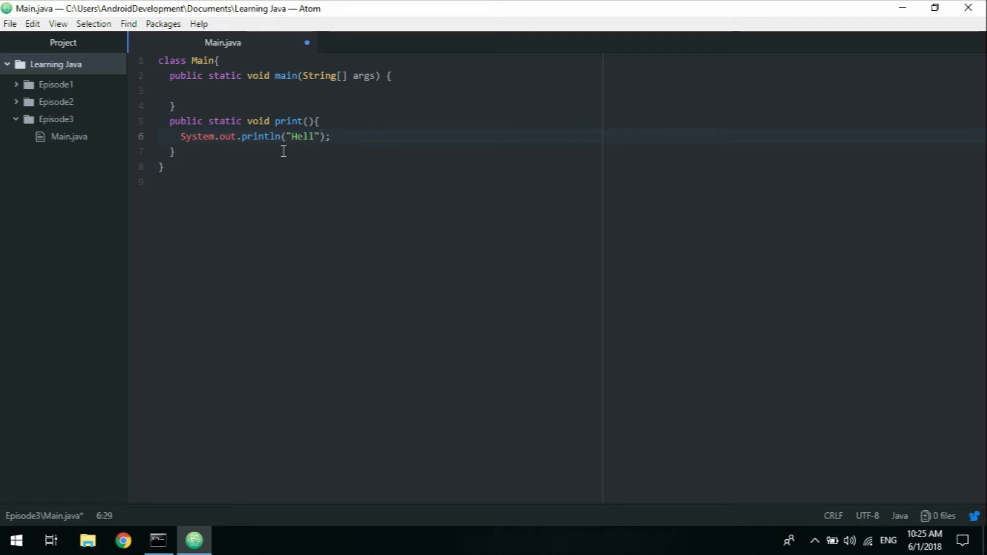
type("o Worl")
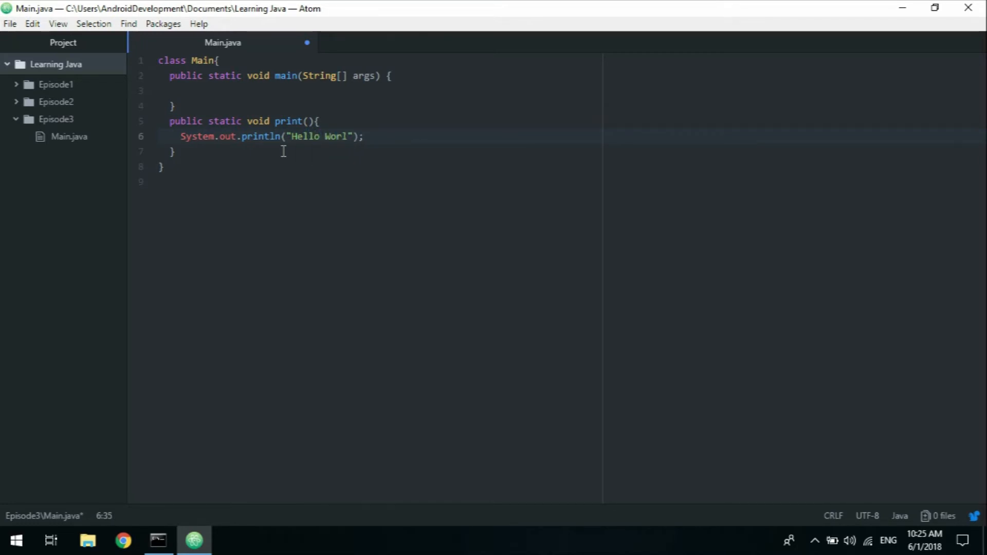
type("d!")
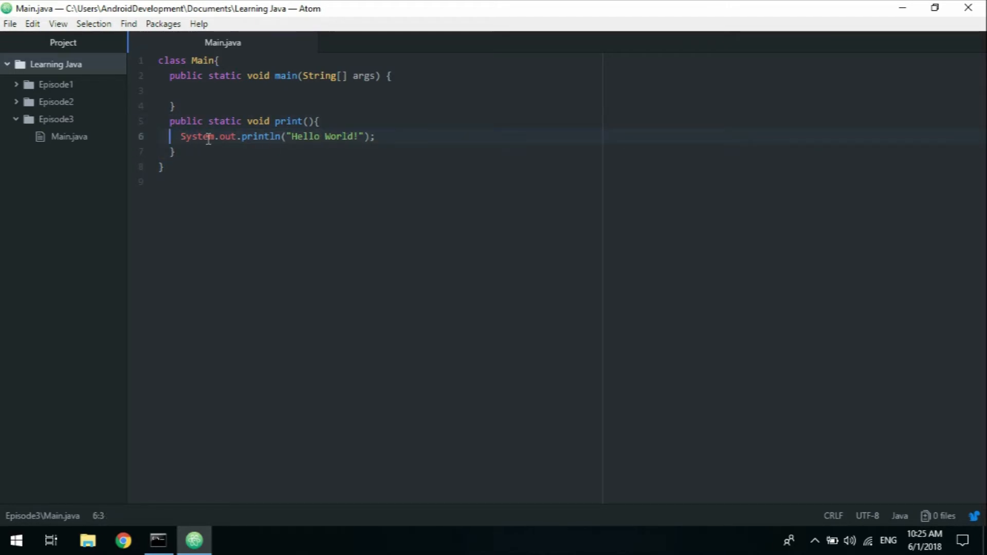
left_click(416, 146)
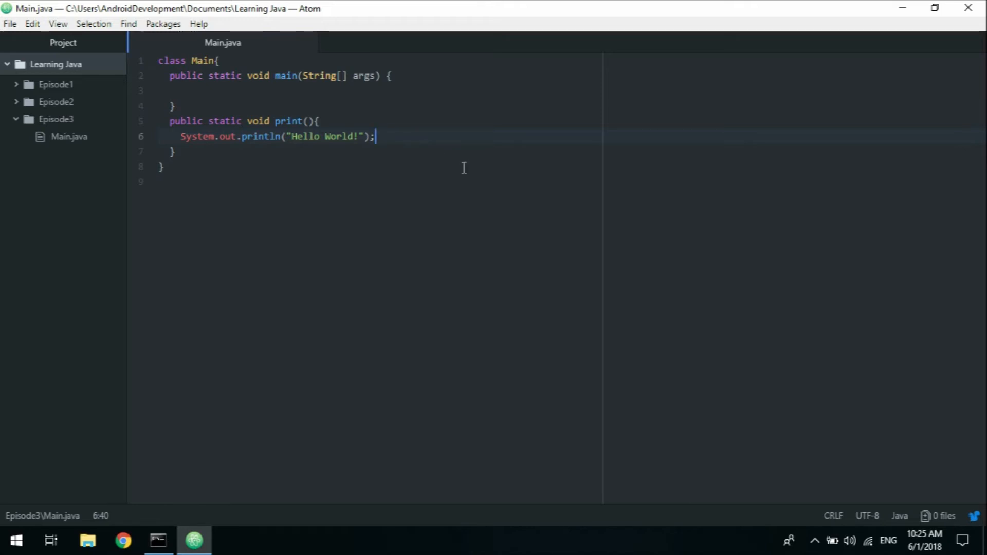
key("alt+tab")
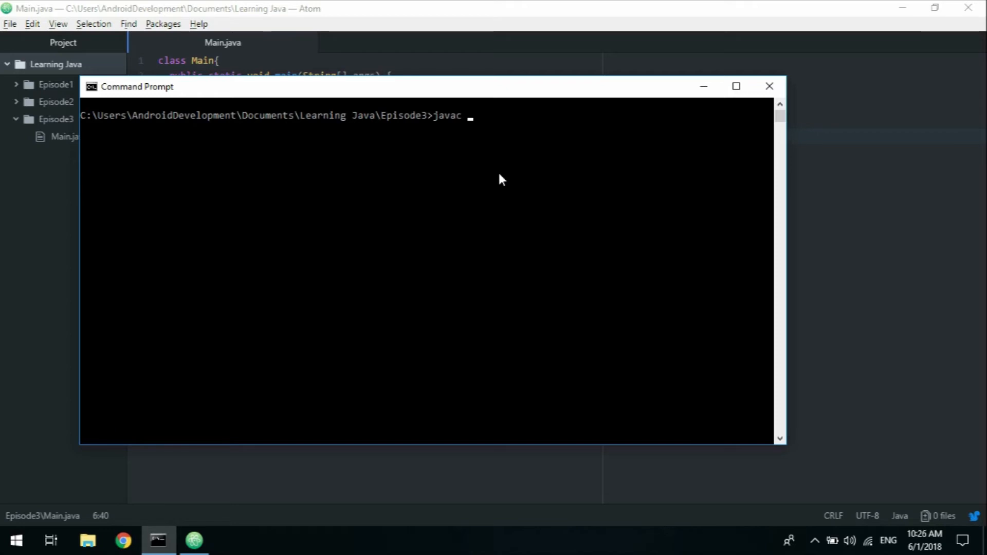
- Compile with 'javac Main.java' and run 'java Main' in Command Prompt
type("Main.java")
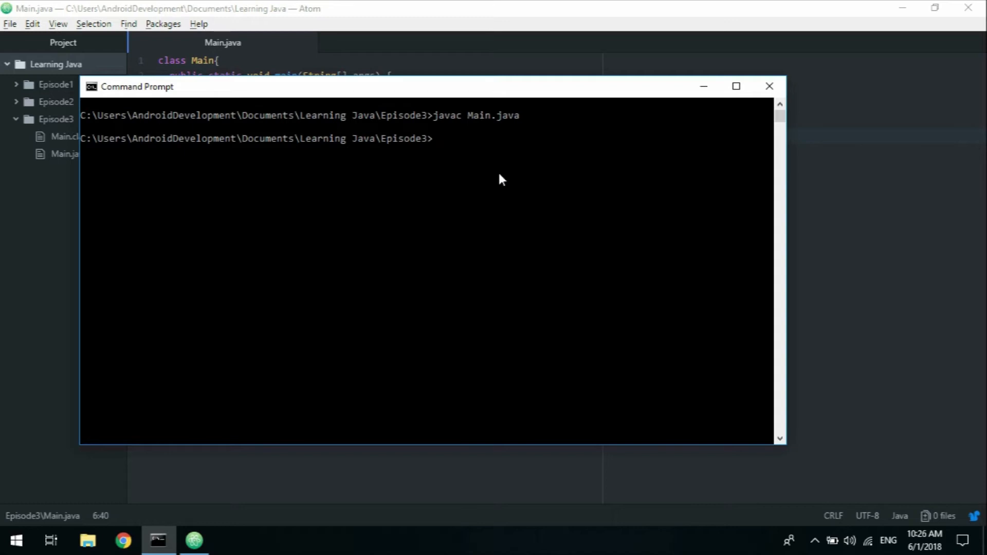
type("java M")
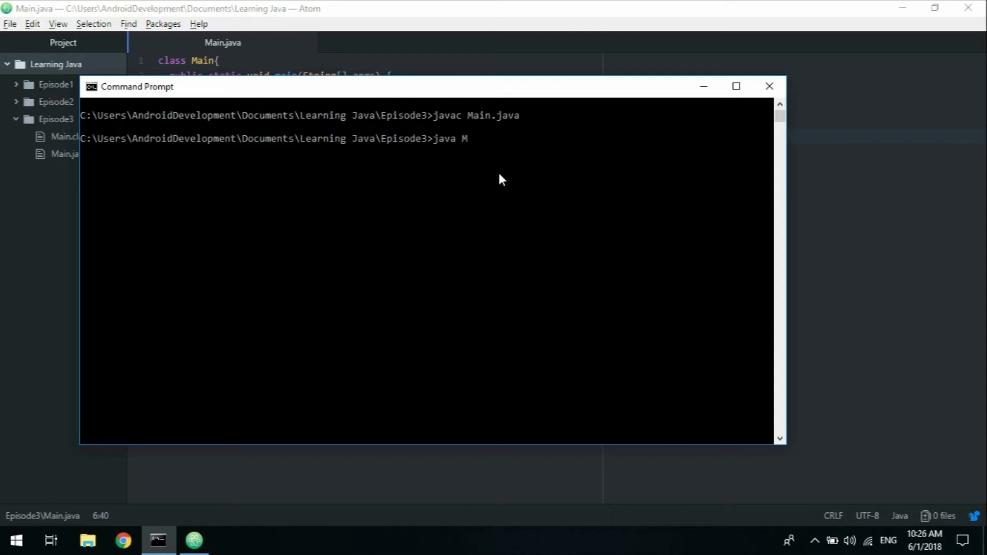
type("ain")
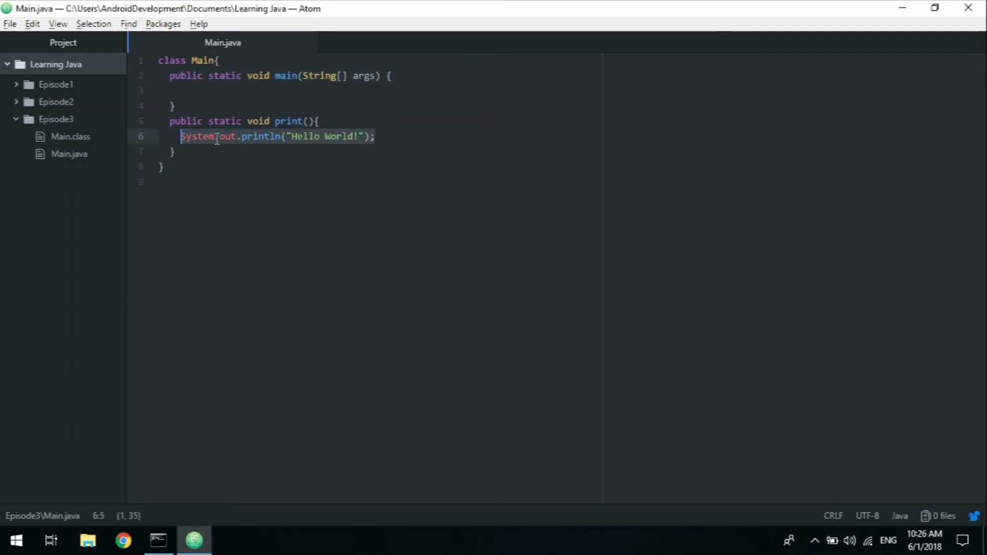
- Type 'print();' inside main's body and review it against the println statement
left_click(397, 137)
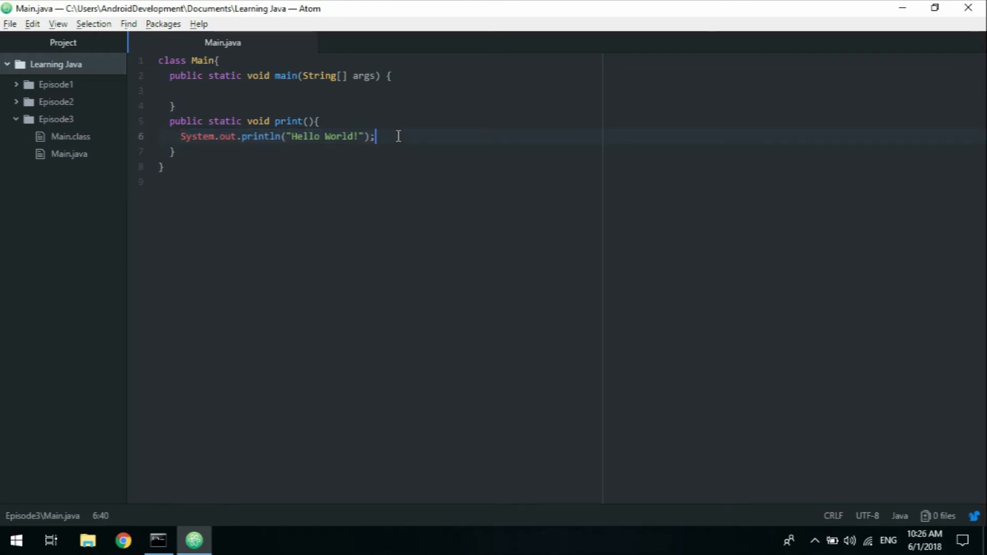
left_click(186, 135)
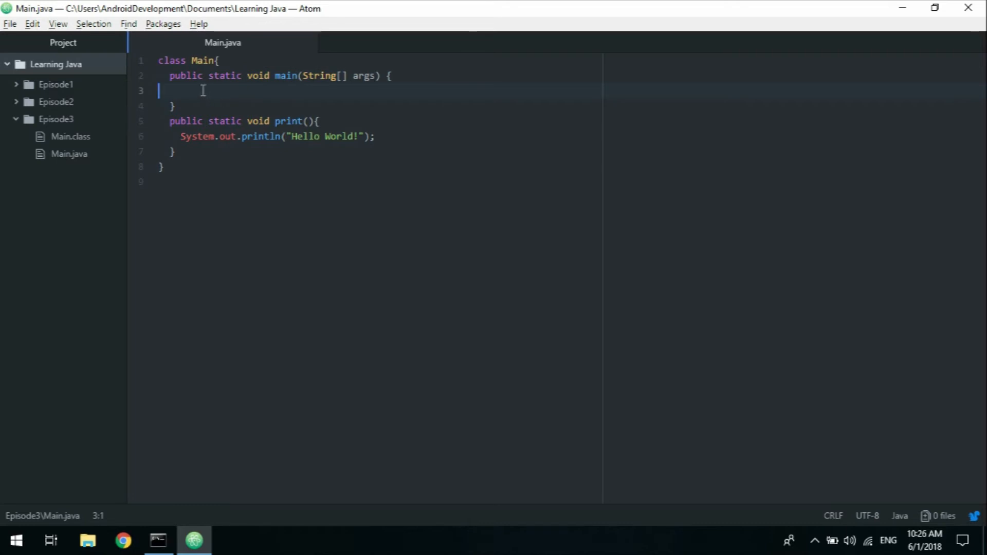
mouse_move(478, 71)
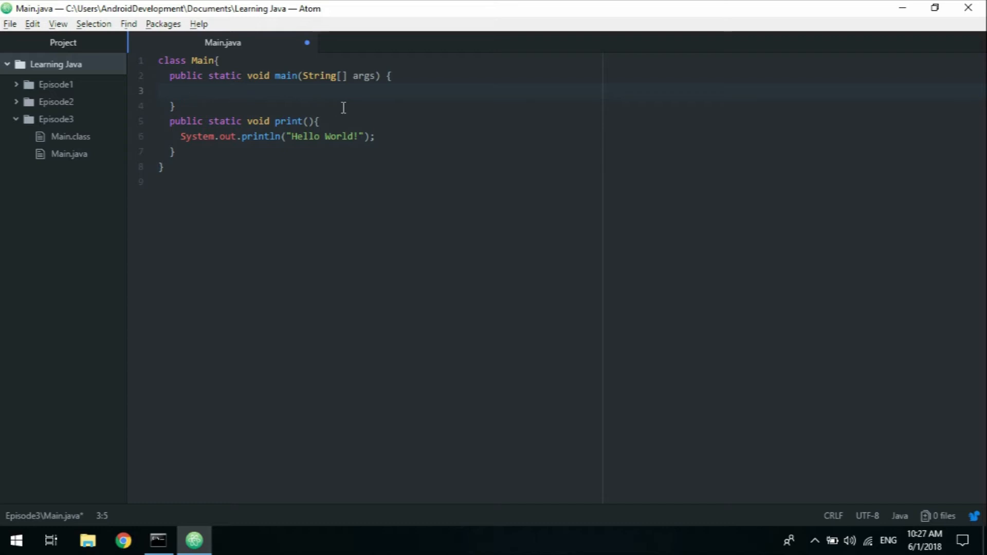
type("print()")
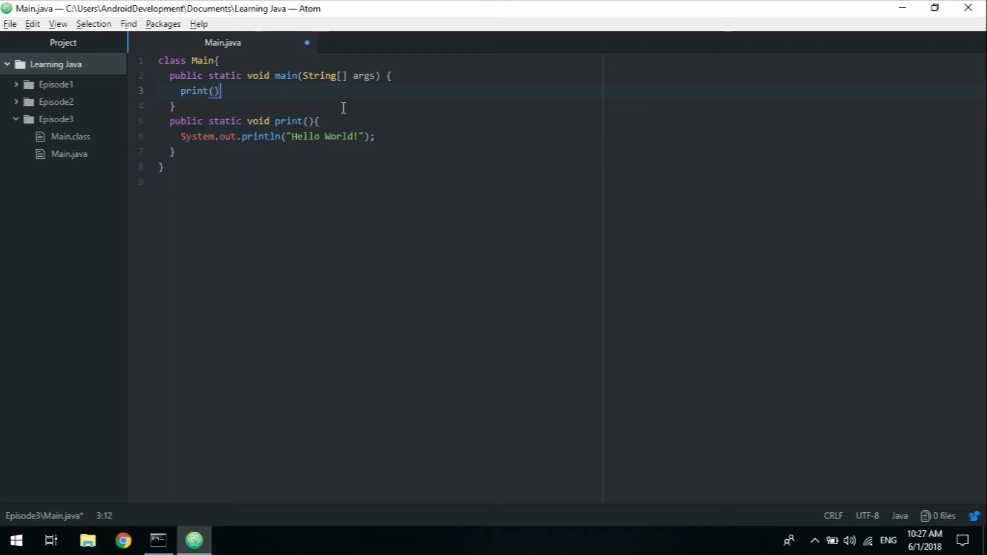
type(";")
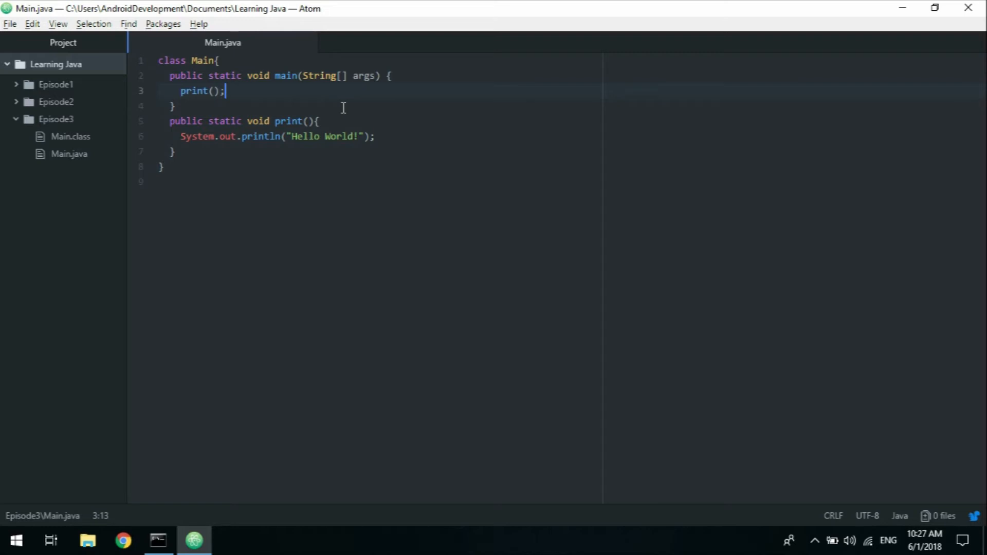
mouse_move(286, 89)
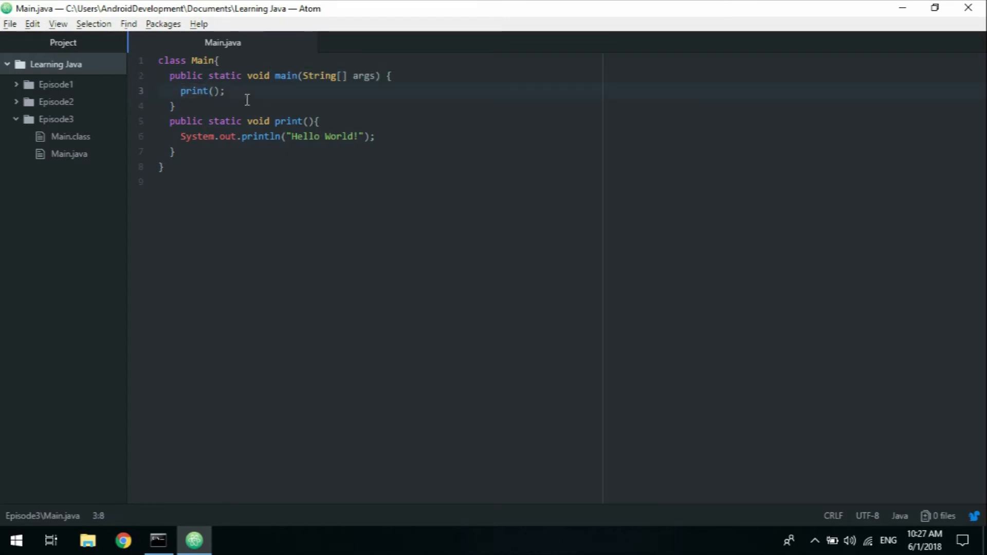
left_click(180, 136)
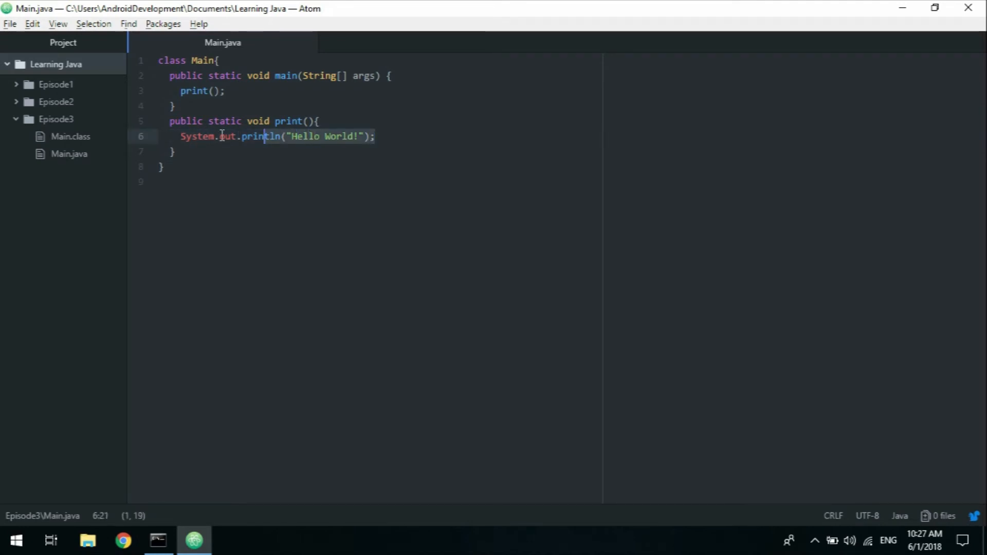
left_click(214, 91)
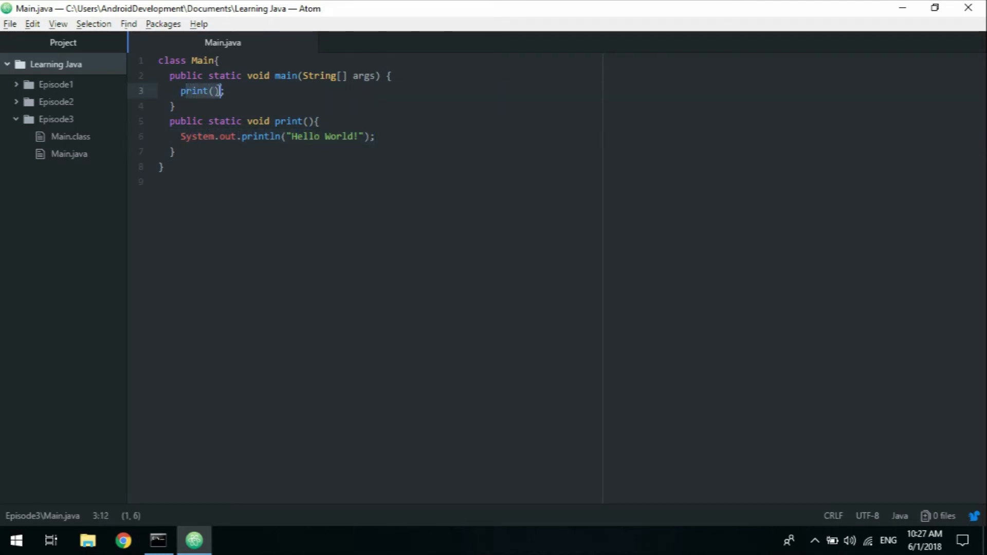
left_click(302, 121)
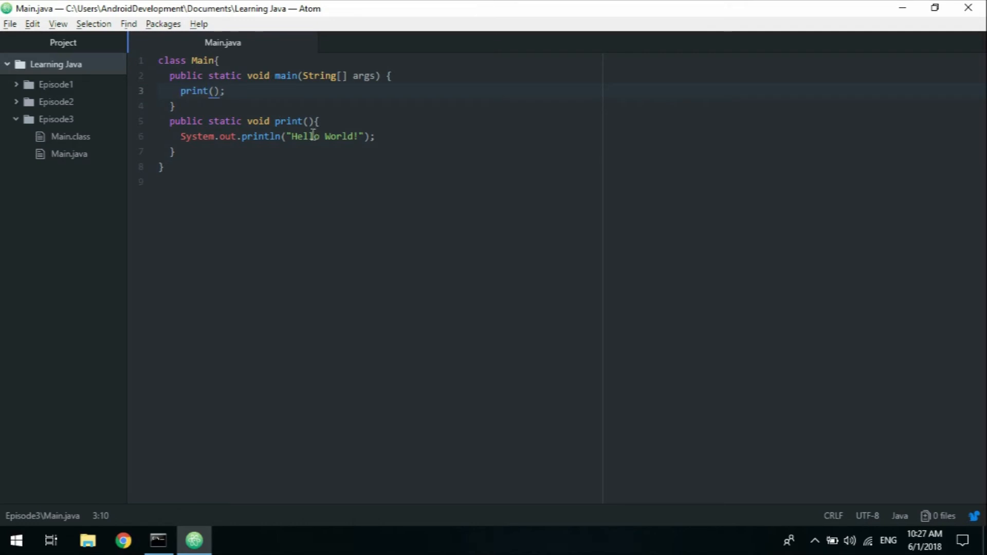
- Recompile with 'javac Main.java', clear the screen, and run 'java Main' to print Hello World!
left_click(158, 540)
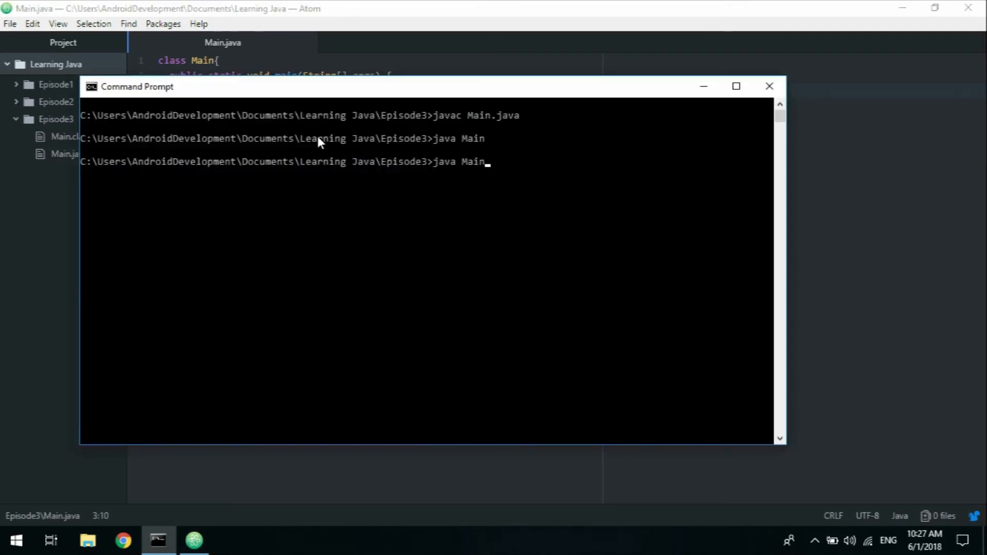
type("javac Main.java")
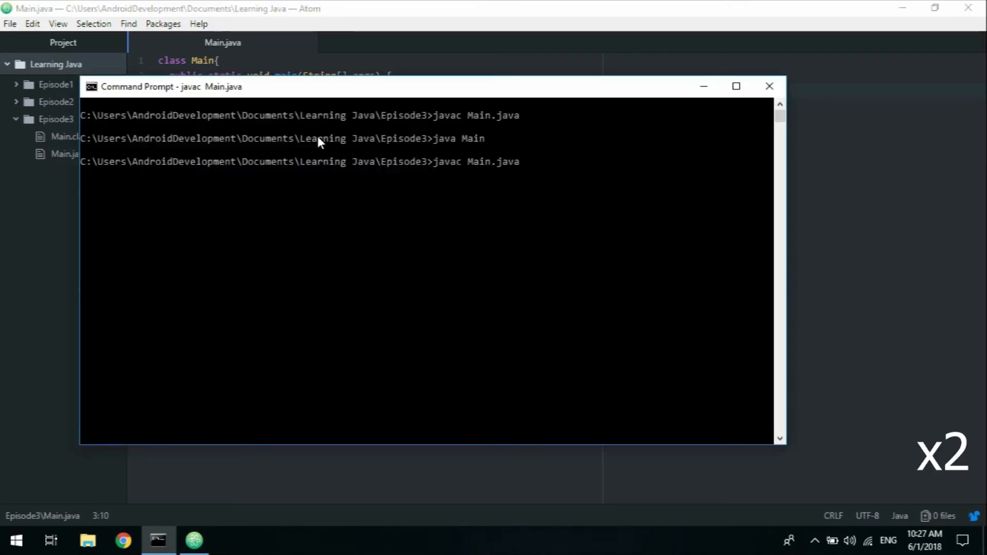
type("cls")
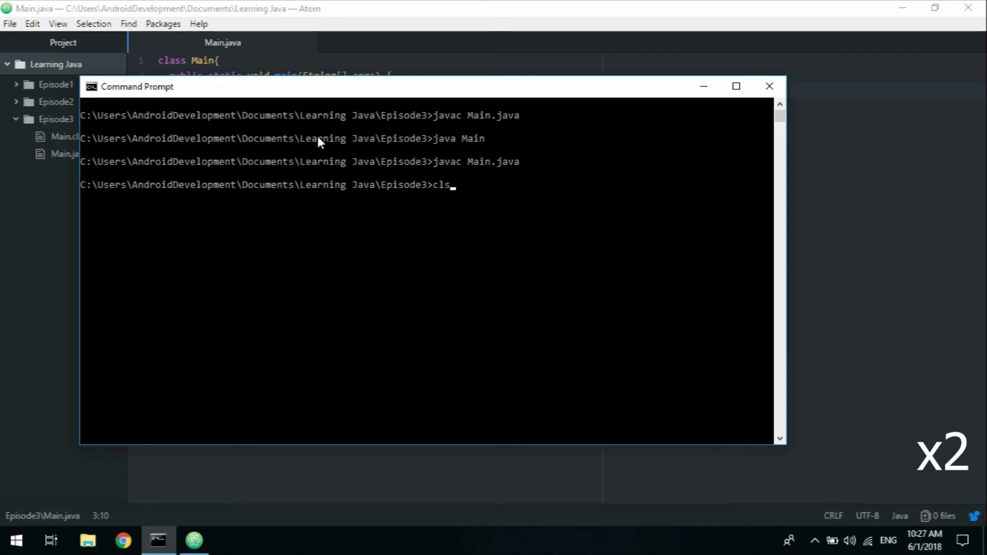
type("java Main")
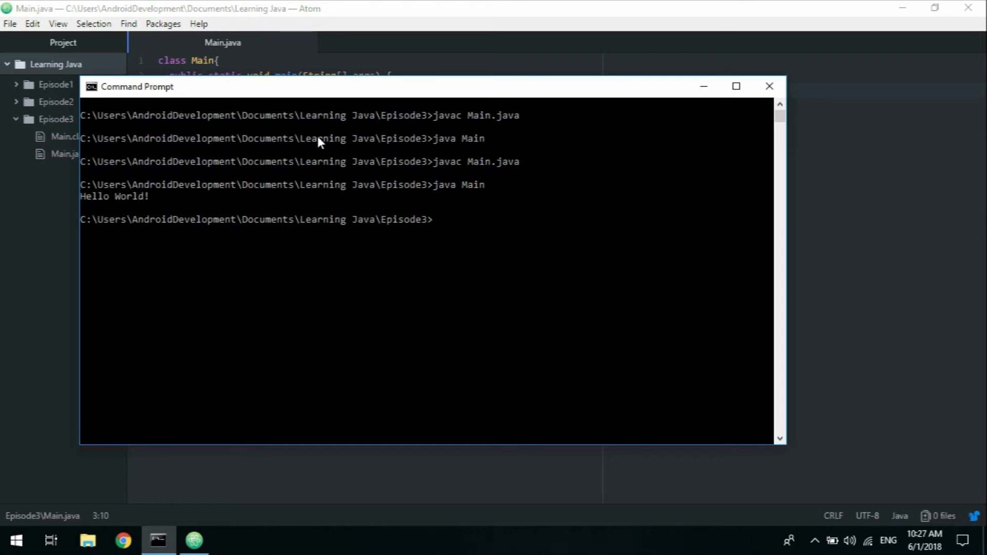
type("Main.class")
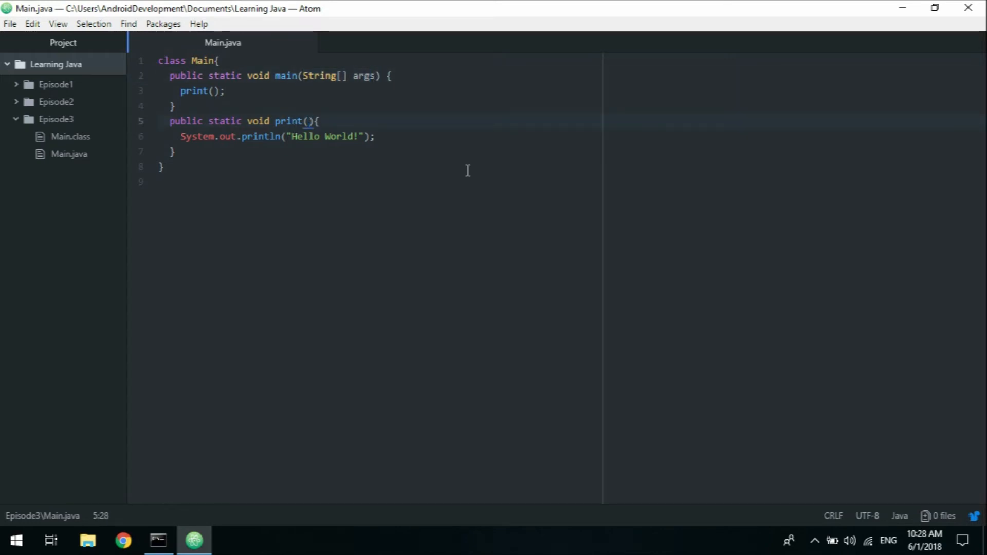
- Add a 'String myString' parameter inside print()'s parentheses and save the file
left_click(307, 121)
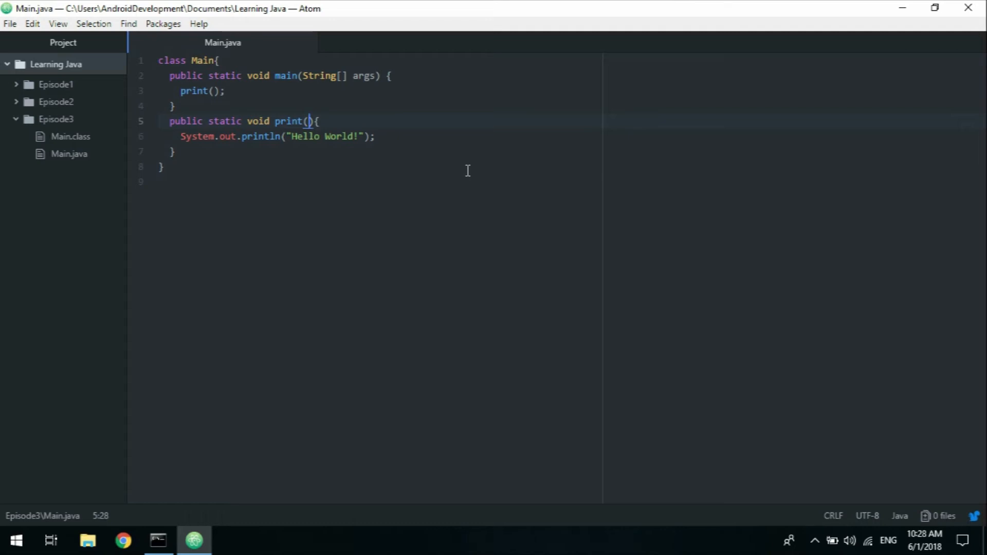
type("String")
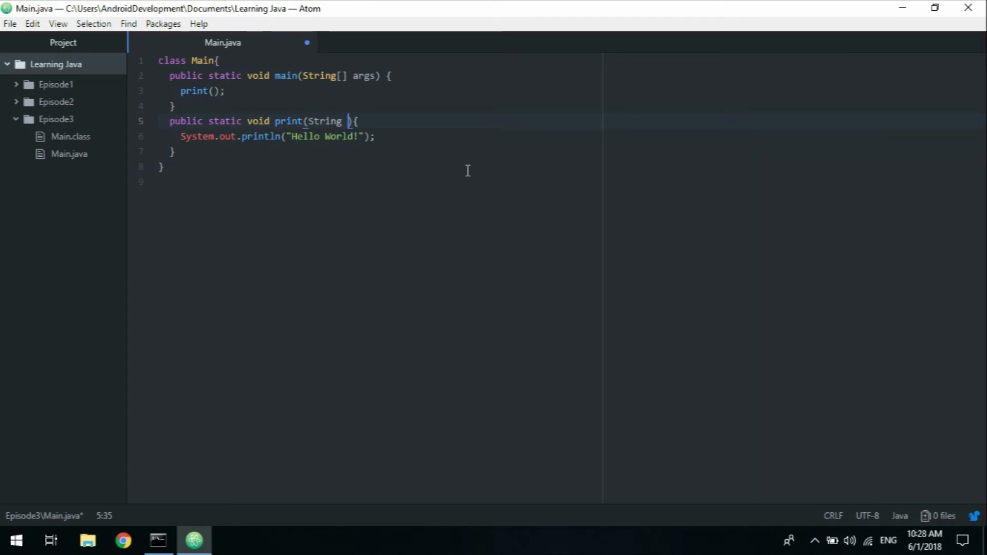
type("myString")
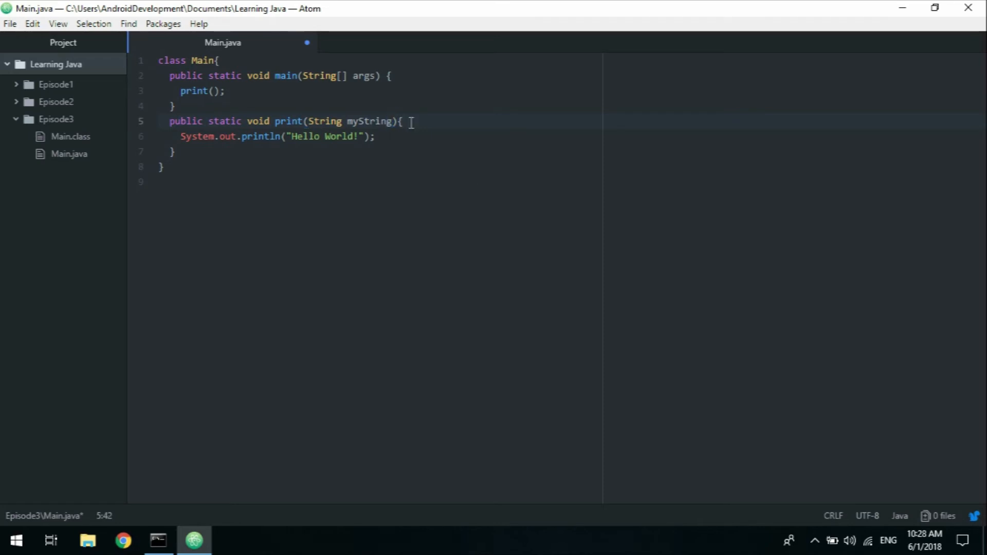
left_click(210, 91)
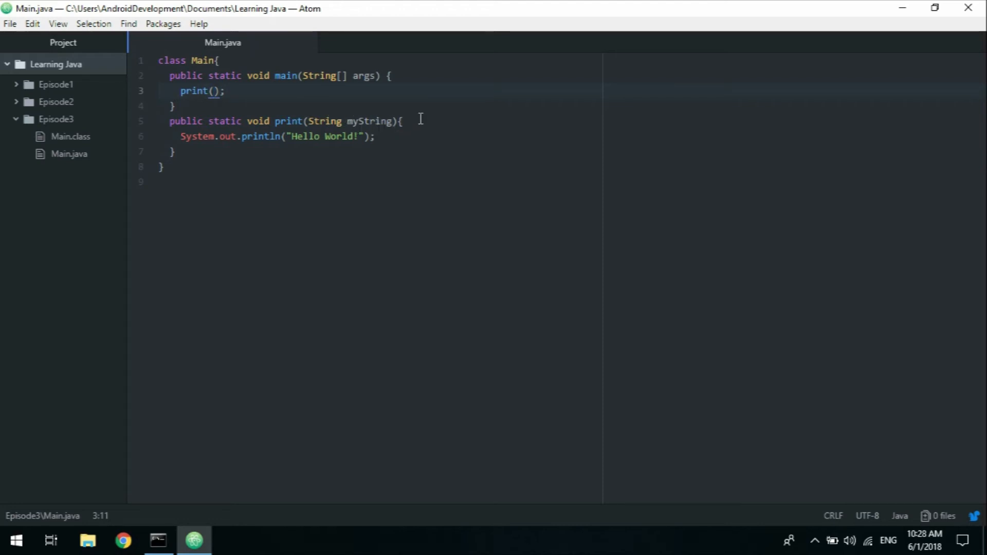
left_click(159, 540)
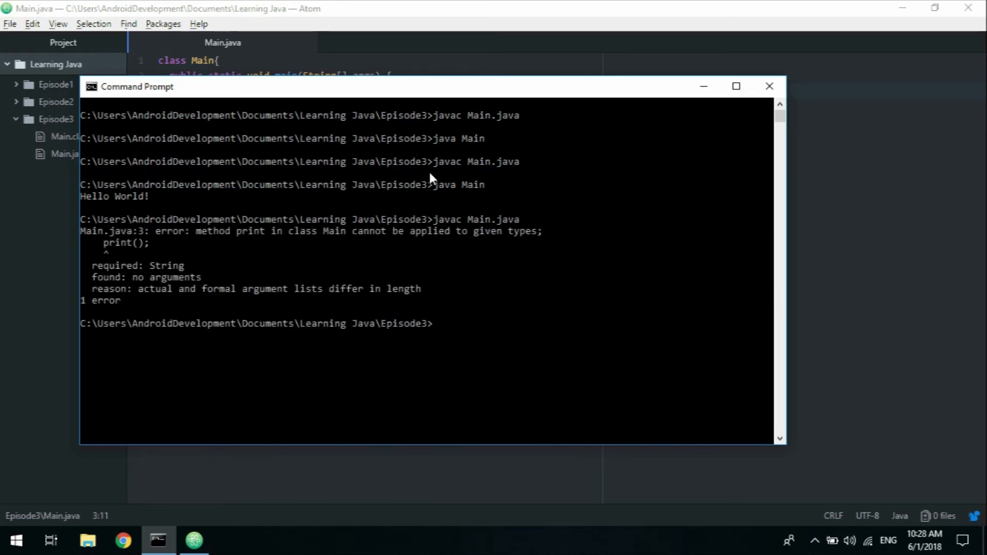
- Highlight the compile error about print() missing its String argument
left_click_drag(161, 231, 239, 230)
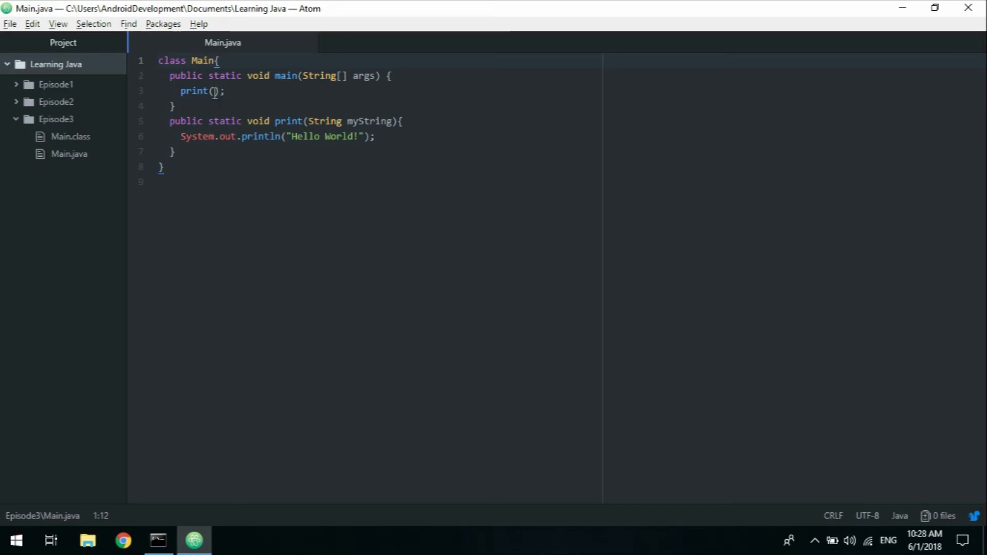
- Pass the argument "Hello" in main's print() call
type("\"\"")
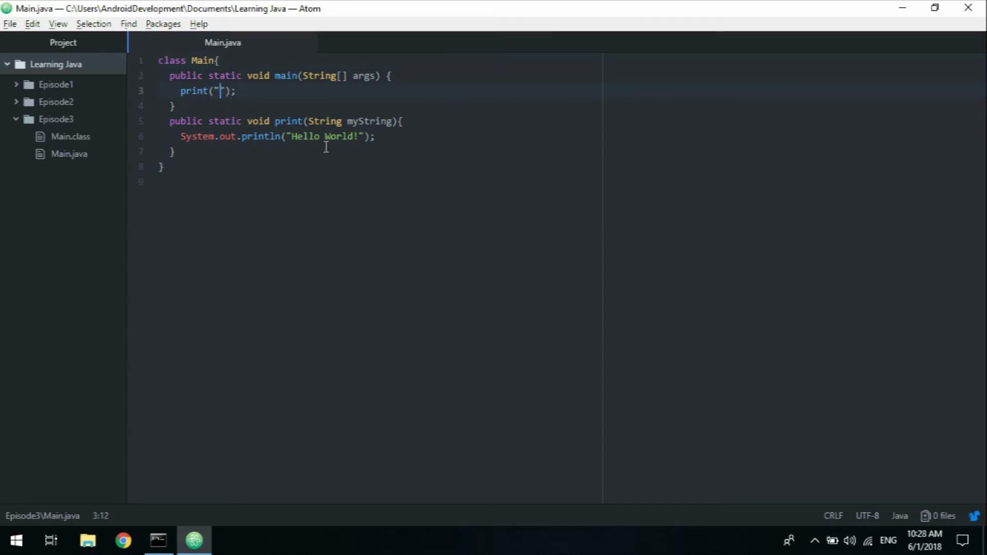
type("\"")
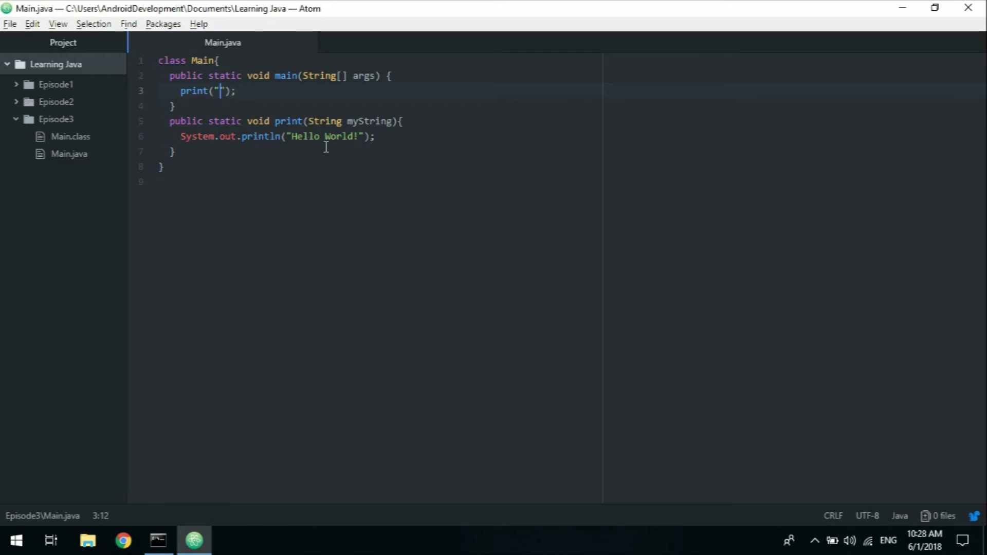
type("He")
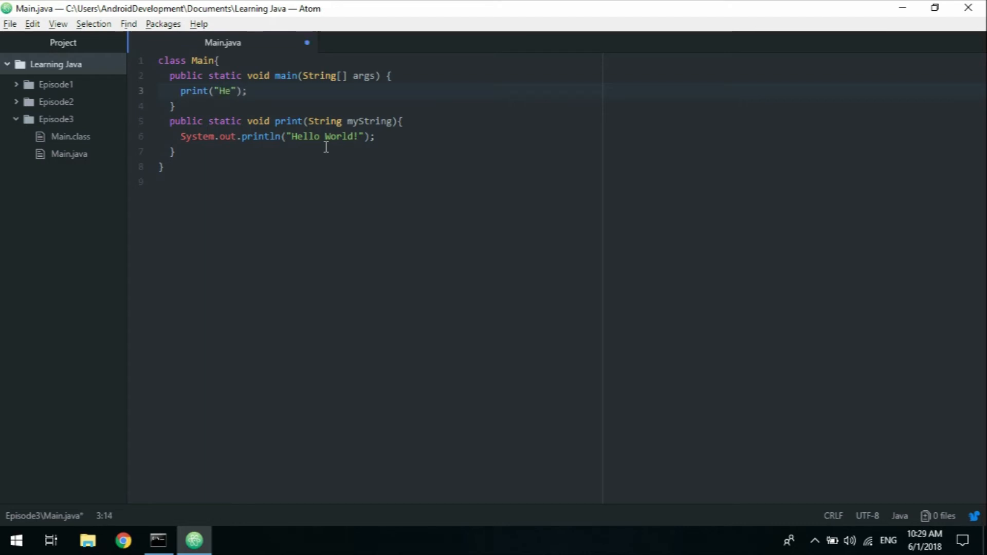
type("llo")
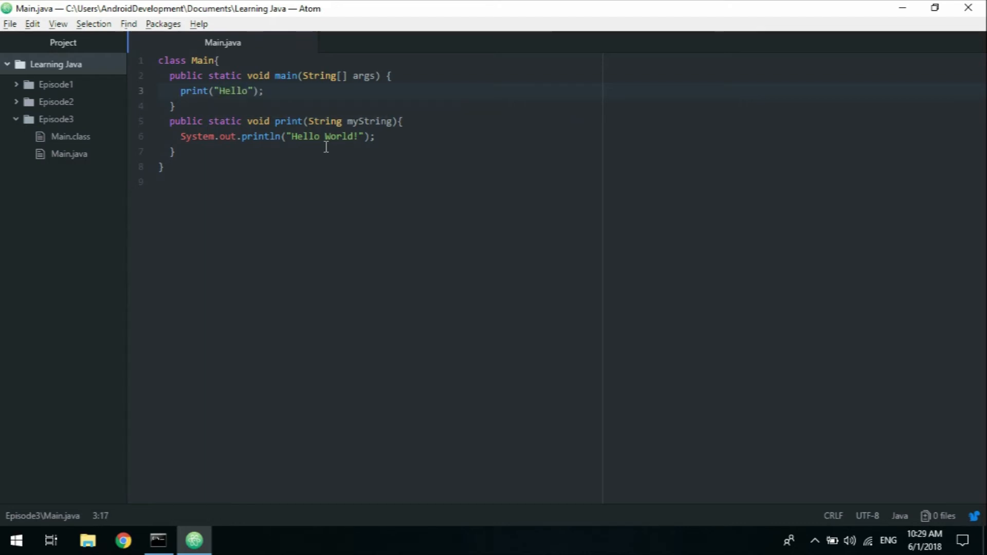
left_click(173, 106)
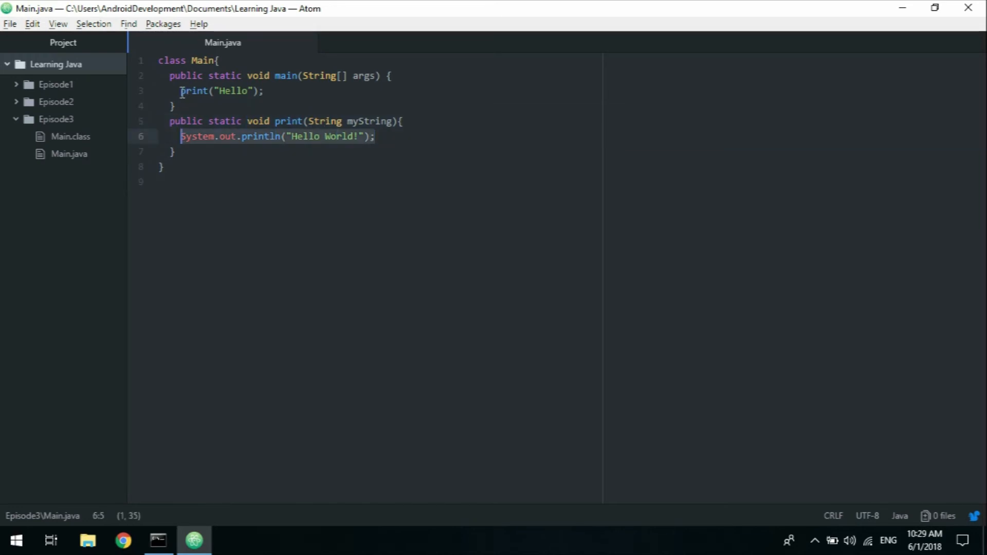
left_click(219, 91)
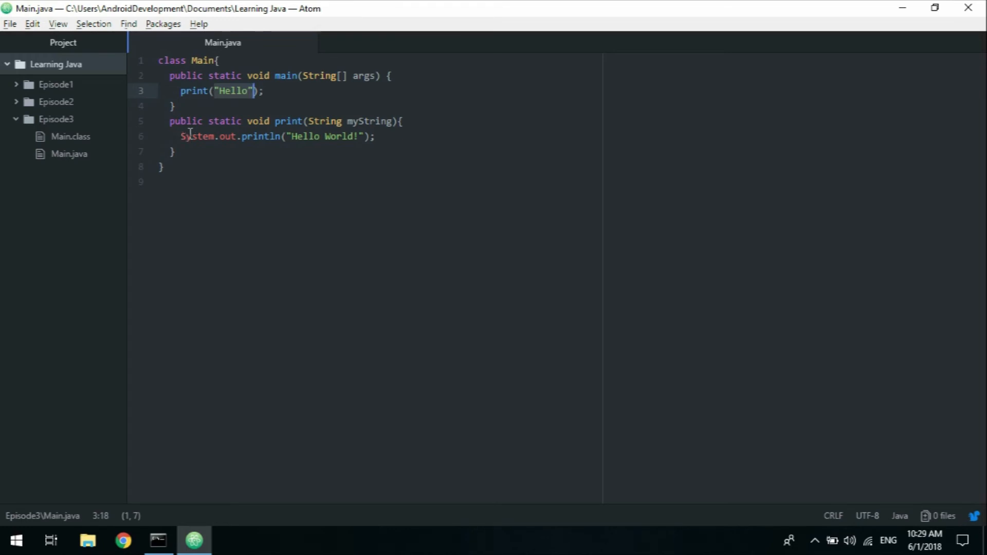
- Replace "Hello World!" in println with myString and save
left_click(291, 136)
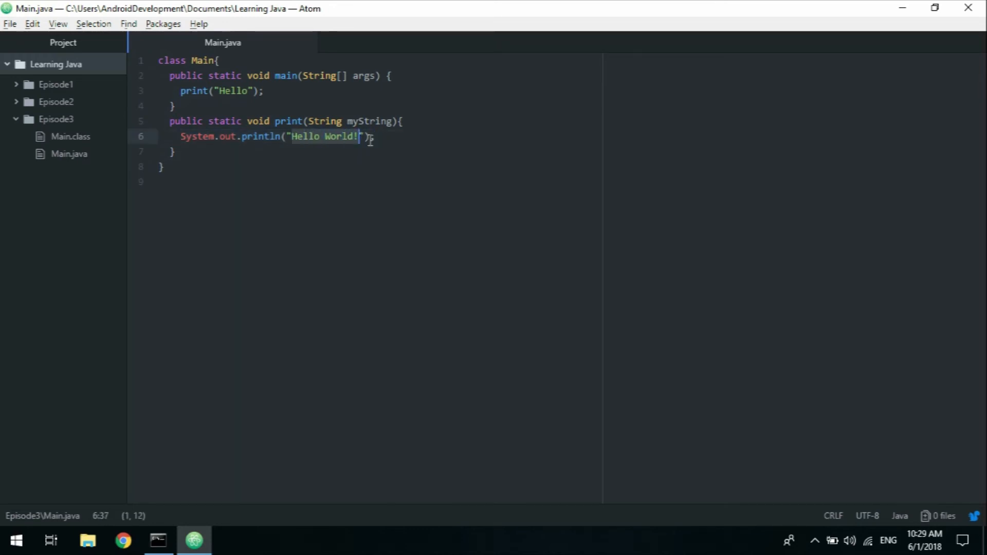
key("Delete")
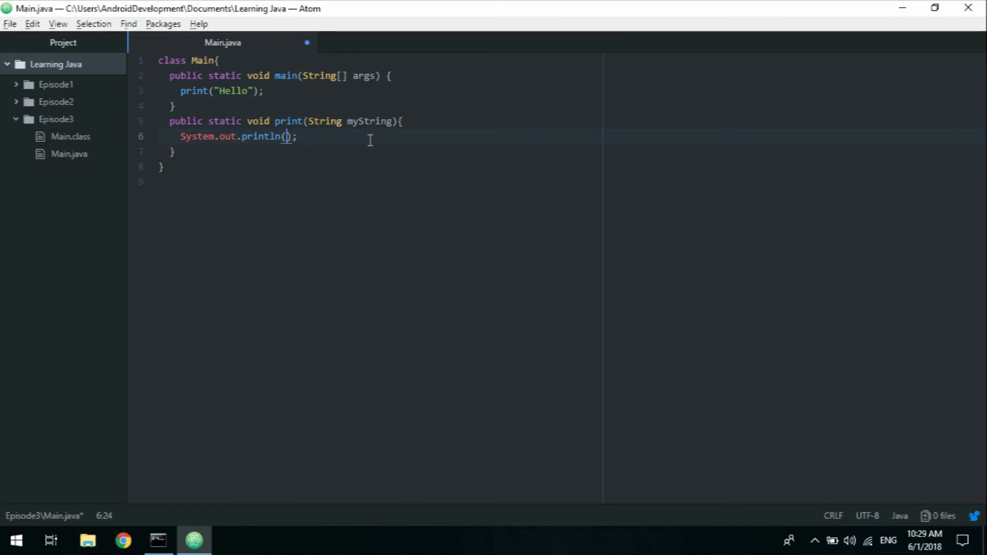
double_click(368, 120)
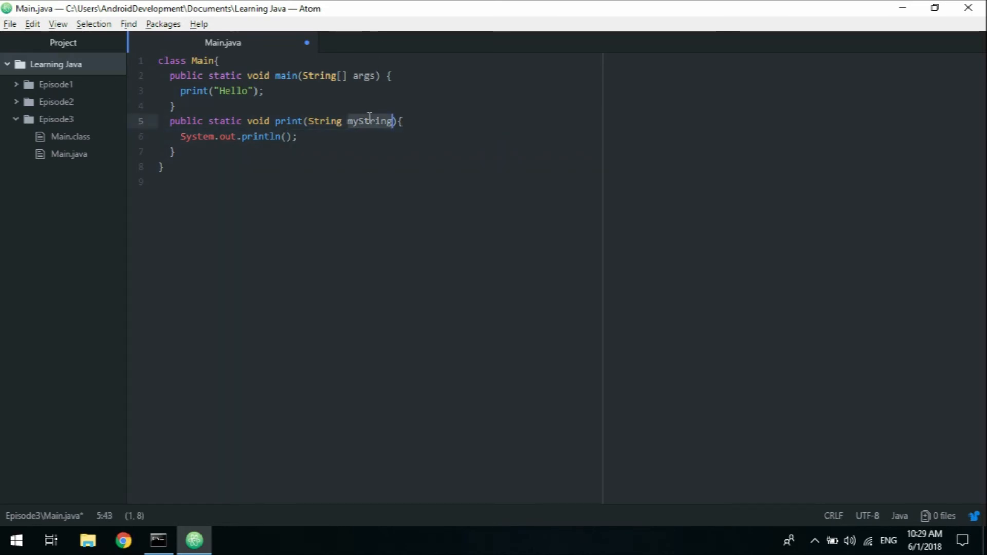
type("myString")
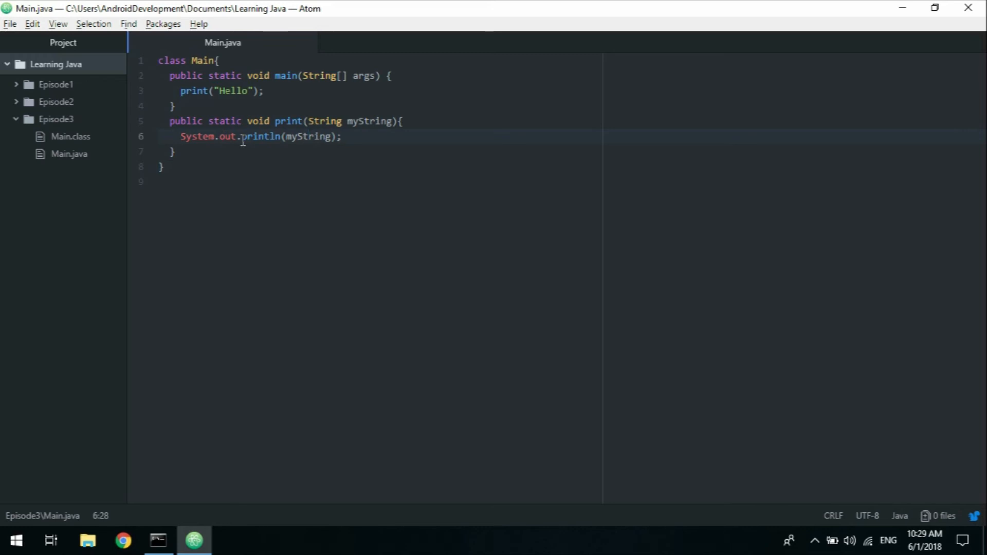
left_click(157, 539)
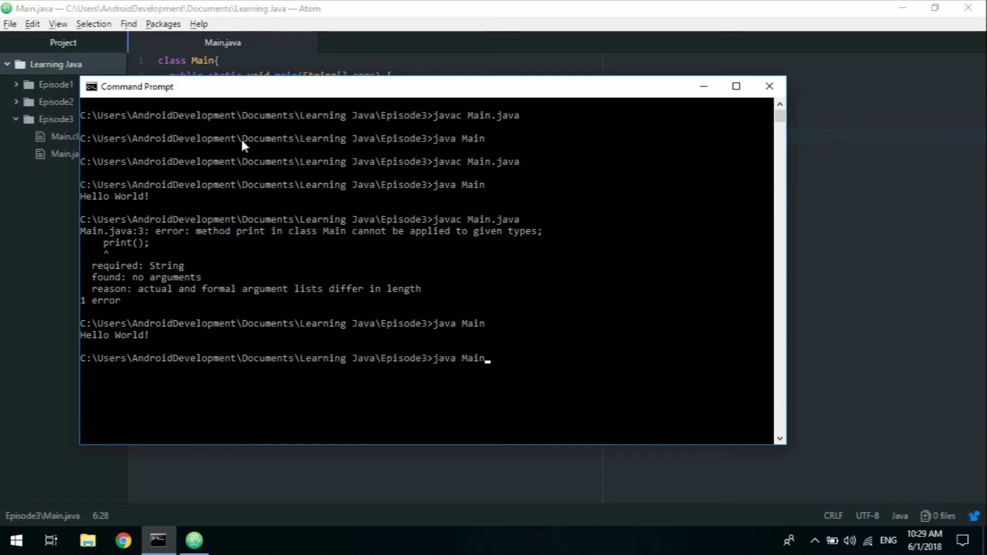
- Run 'javac Main.java' and 'java Main' on the updated code
type("javac Main.java")
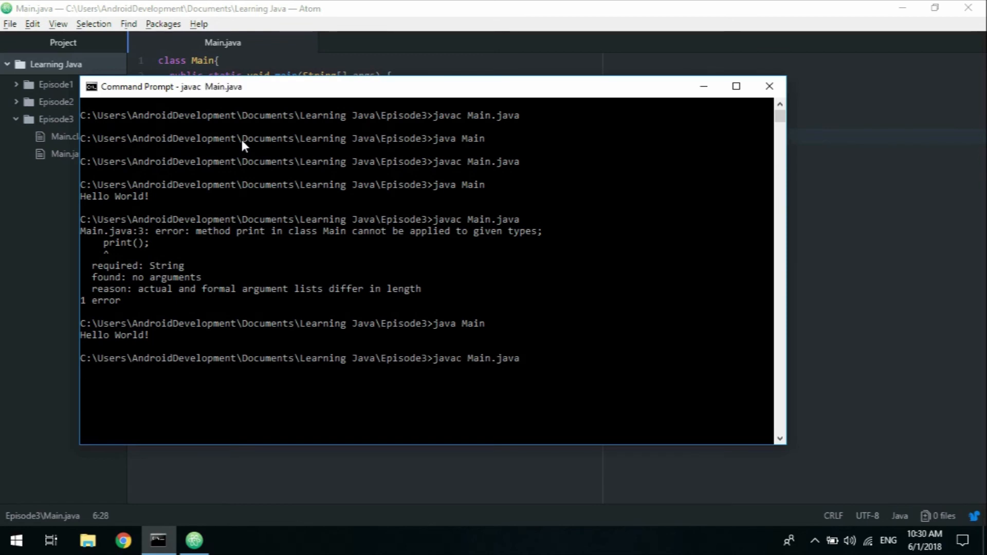
type("java Main")
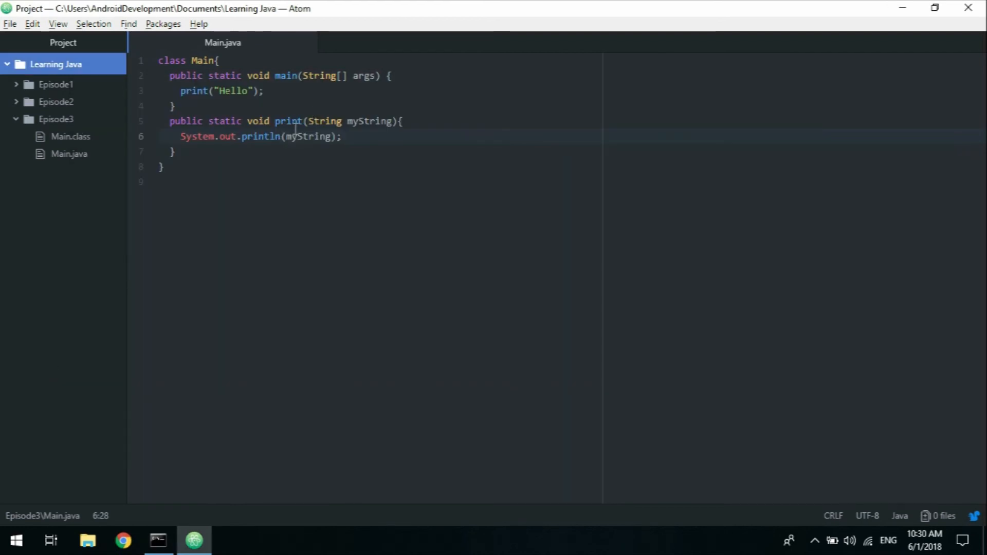
- Write the public static String myName() method header below print()
type("public static")
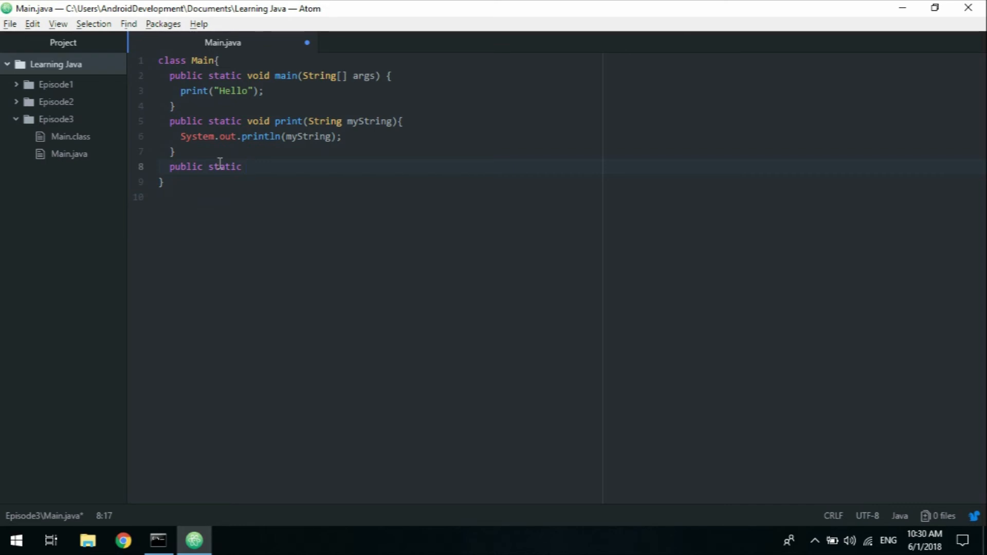
type("String")
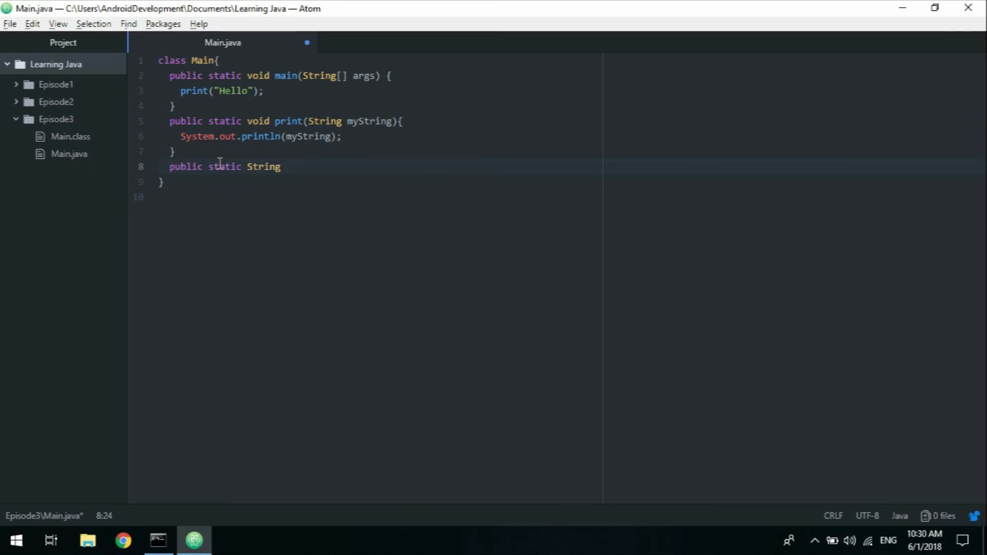
type("my")
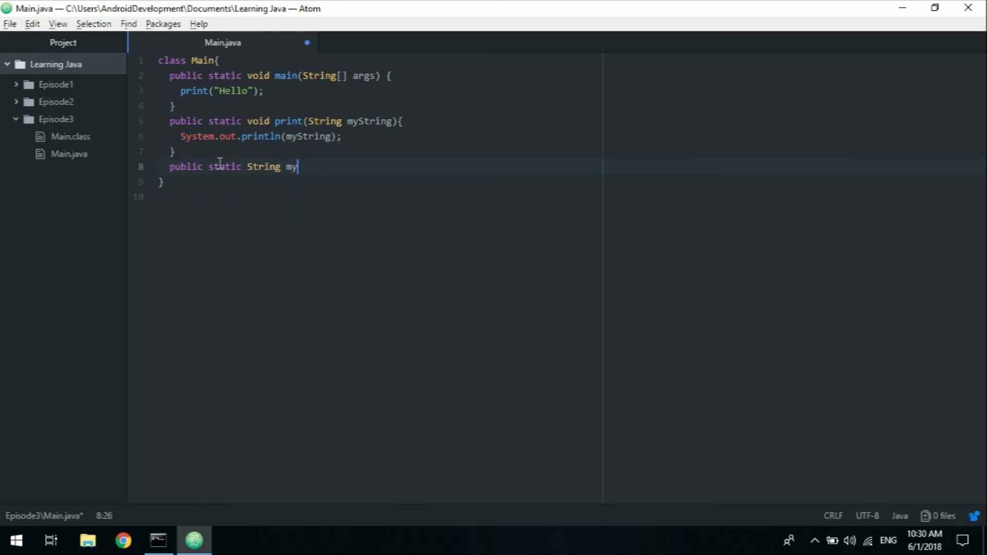
type("Nam")
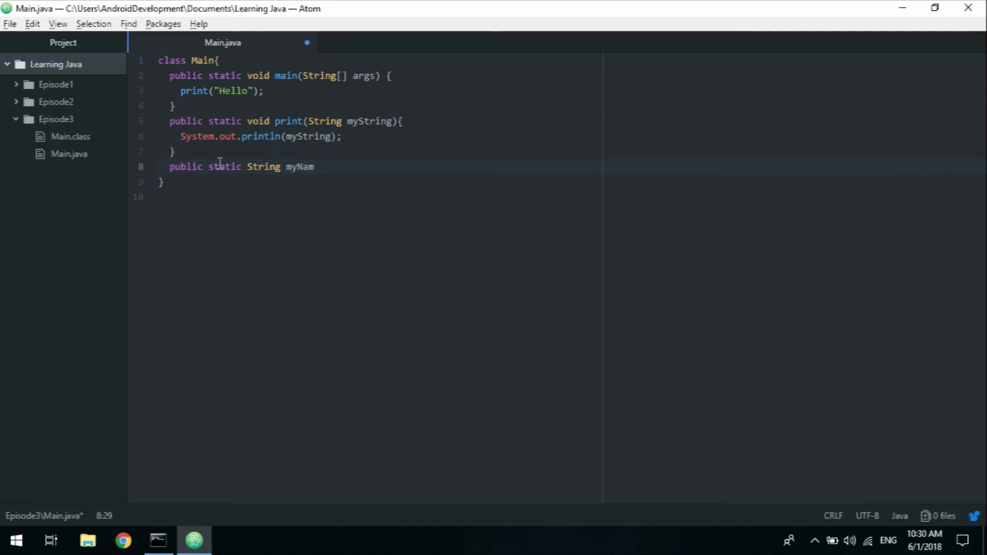
type("e()")
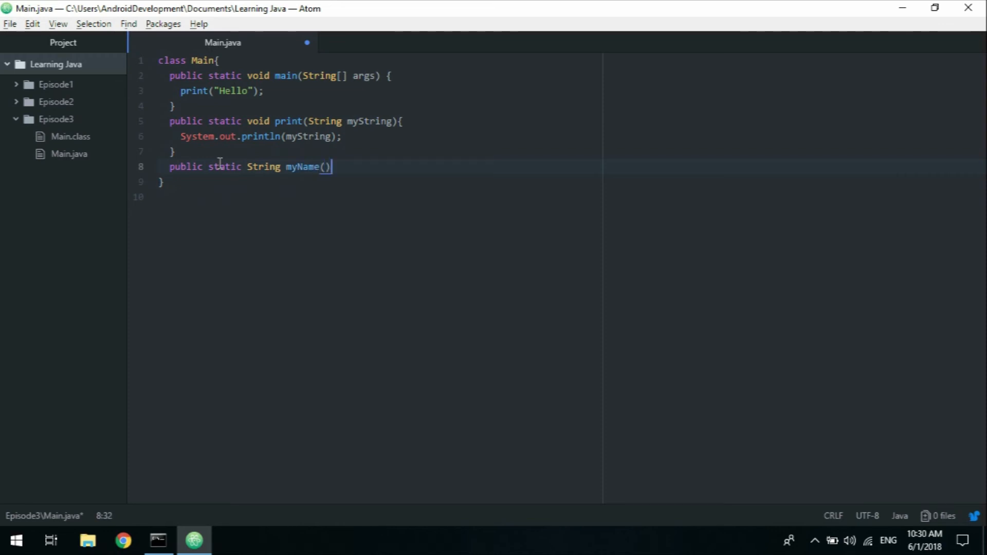
type("{")
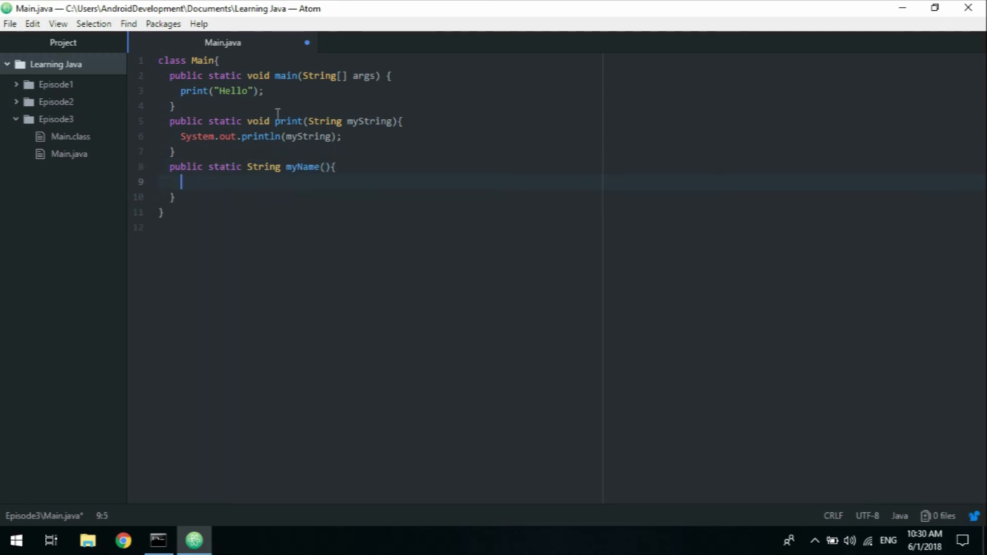
mouse_move(275, 183)
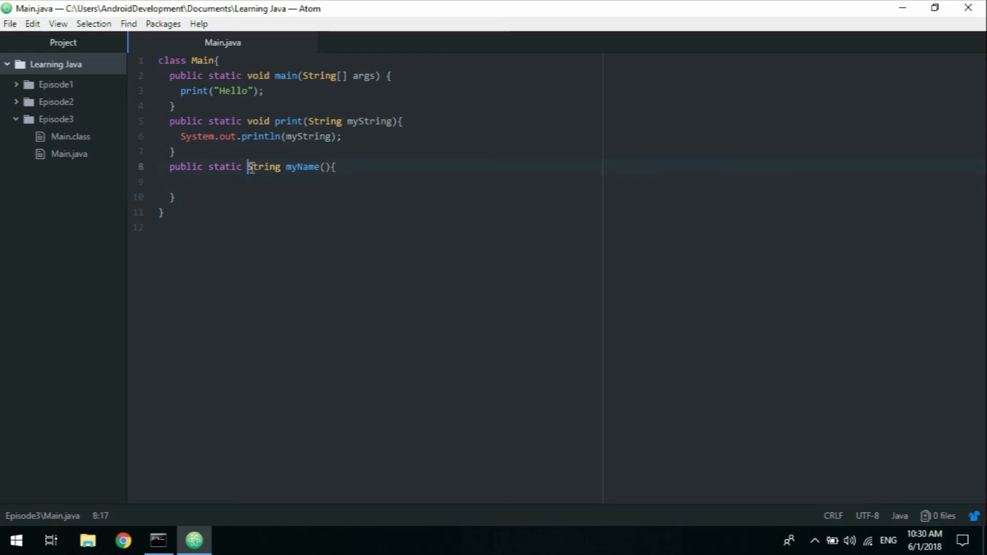
- Add a return statement in myName() with a new line above it
double_click(264, 166)
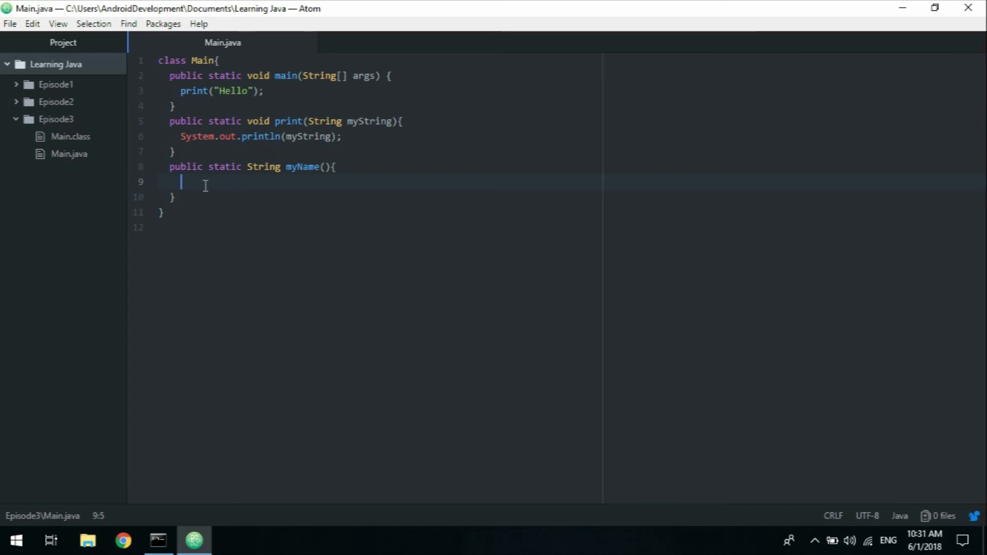
double_click(301, 167)
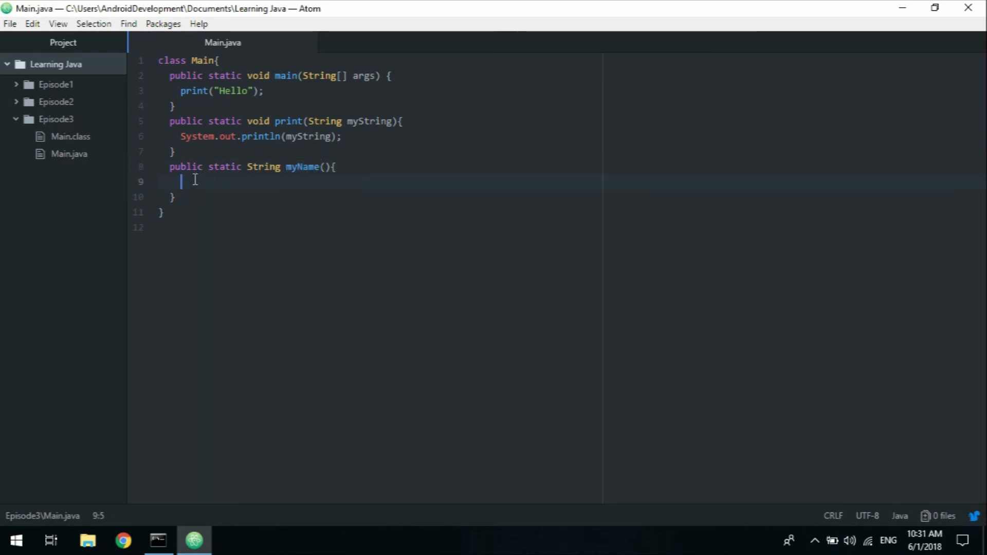
type("return")
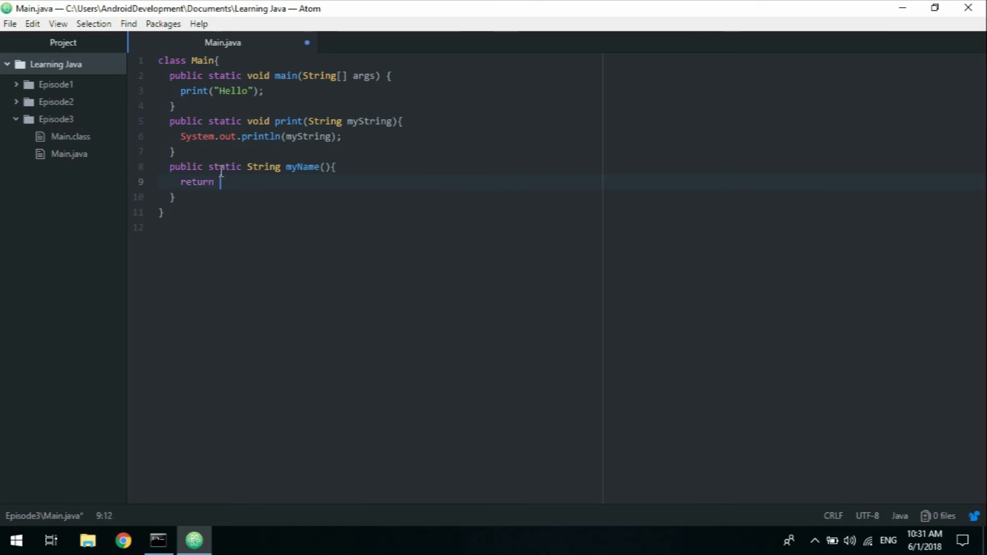
type("\"\";")
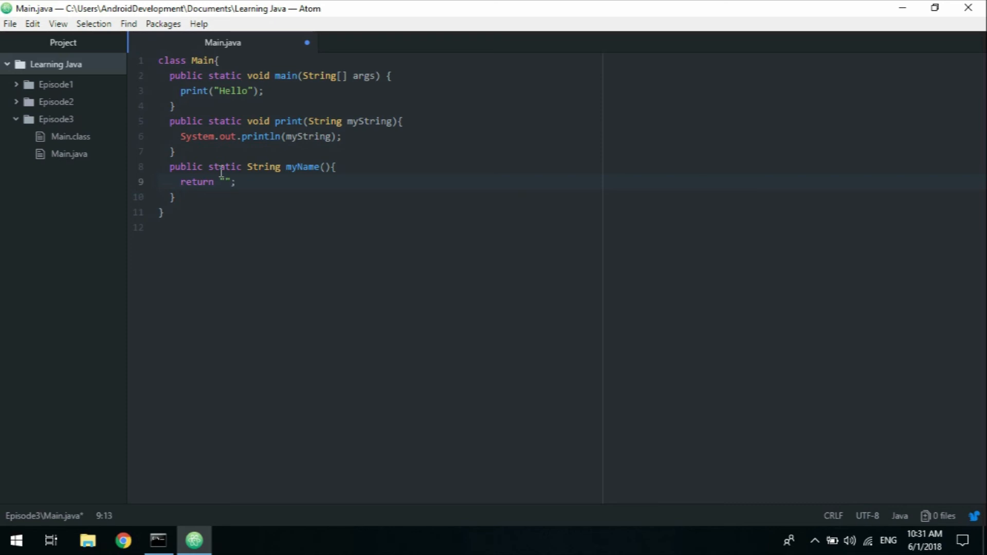
type("Mary")
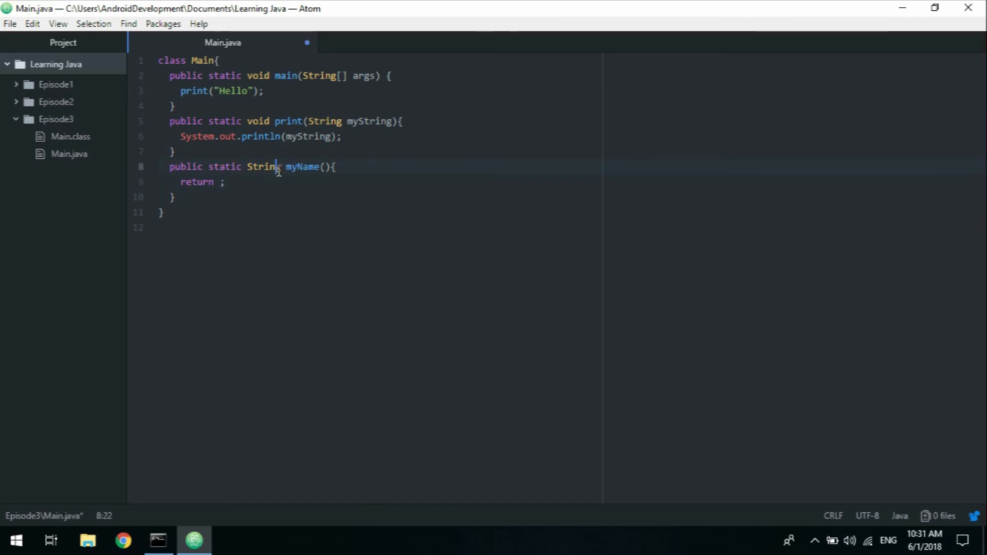
left_click(365, 164)
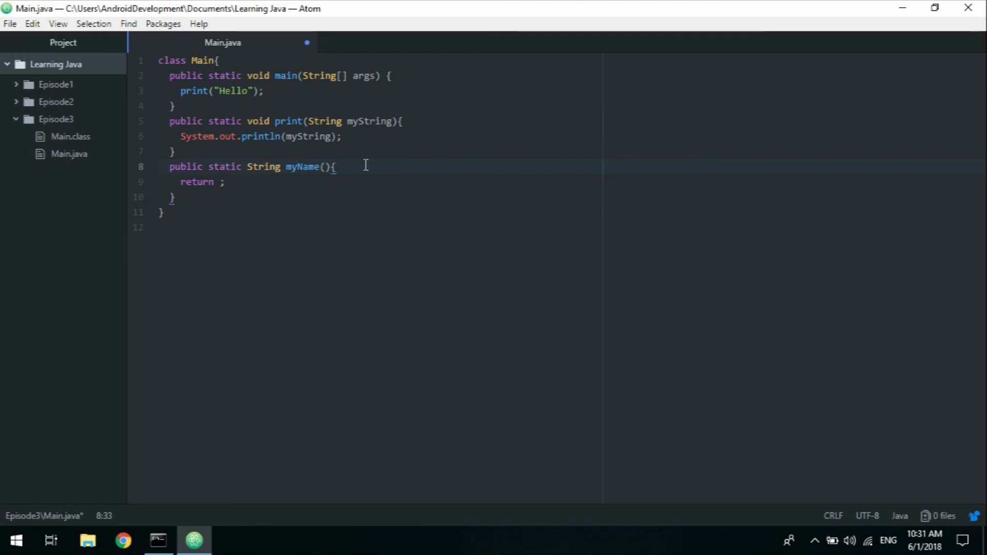
key("Enter")
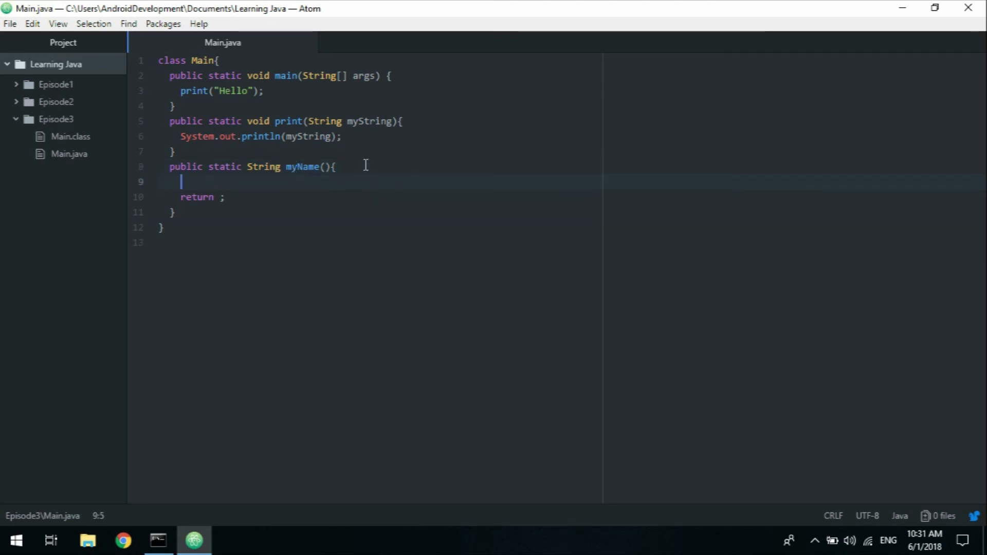
- Declare String name = "Mary" in myName() and make it return name
type("String name")
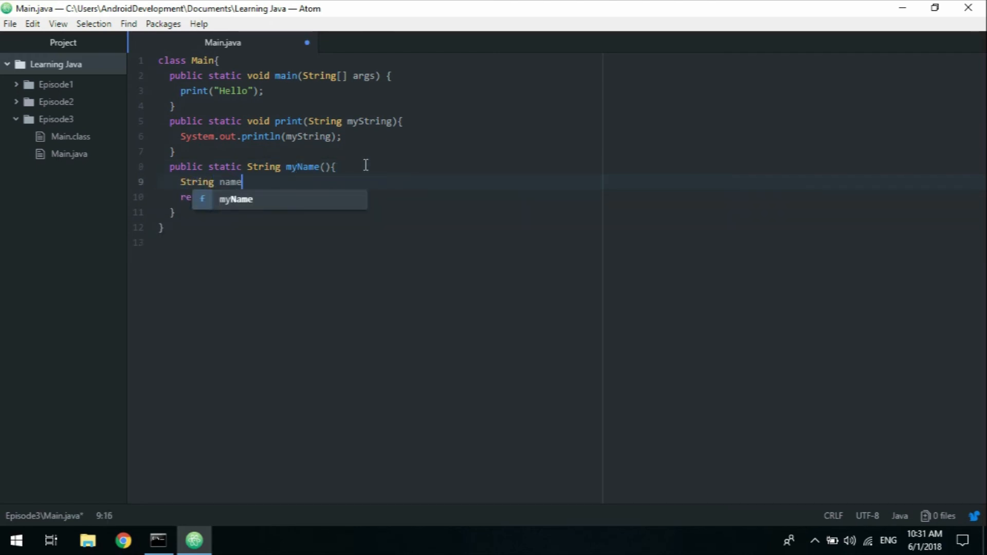
type("= \"Mary\"")
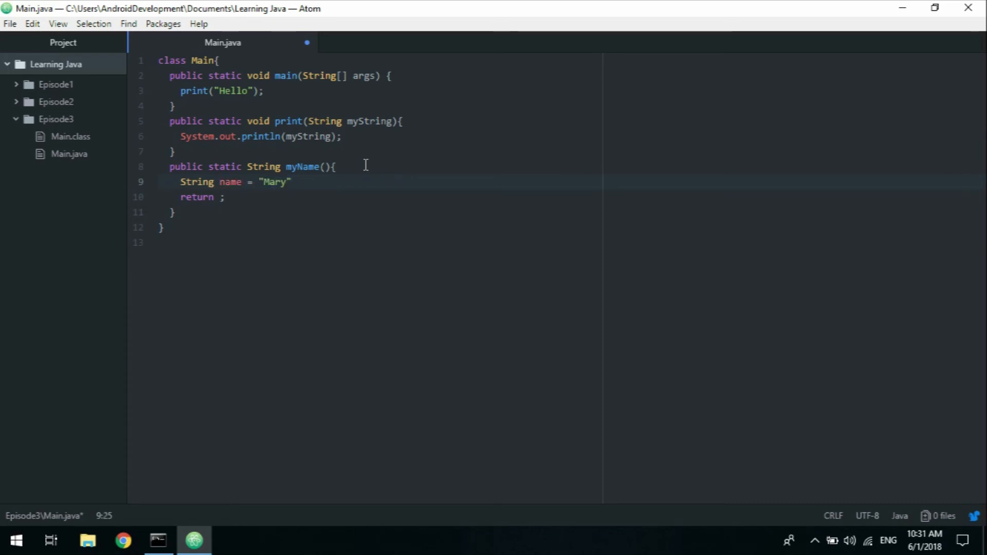
type(";")
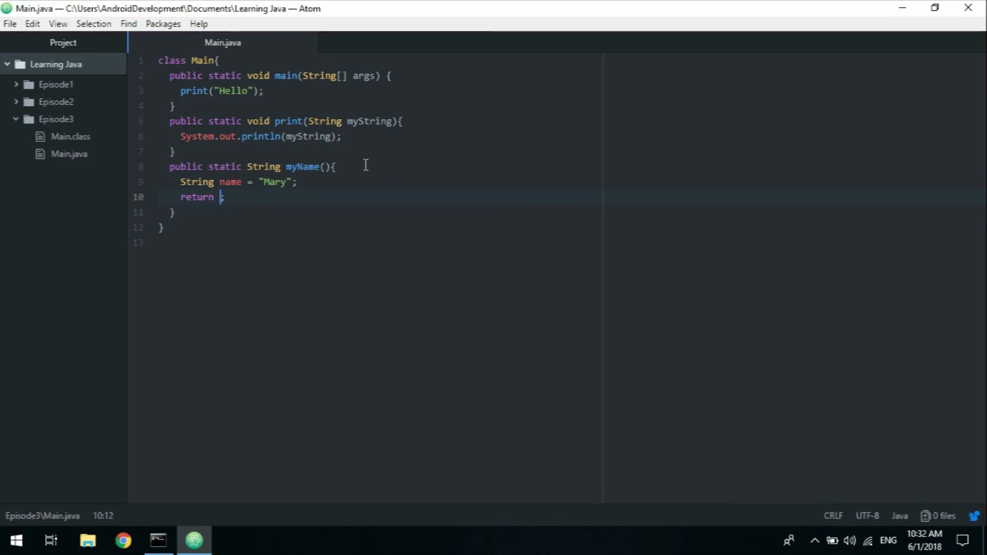
type("name")
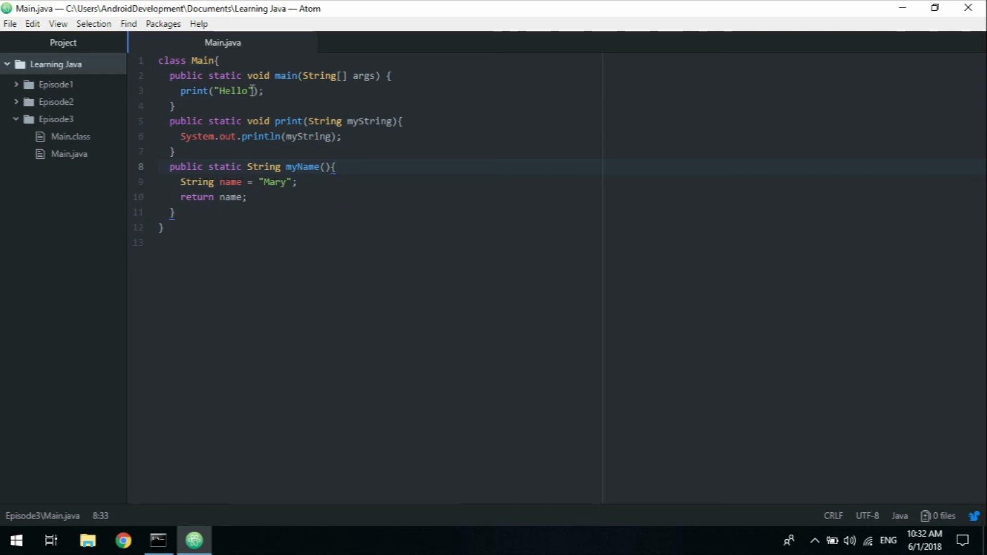
left_click(184, 91)
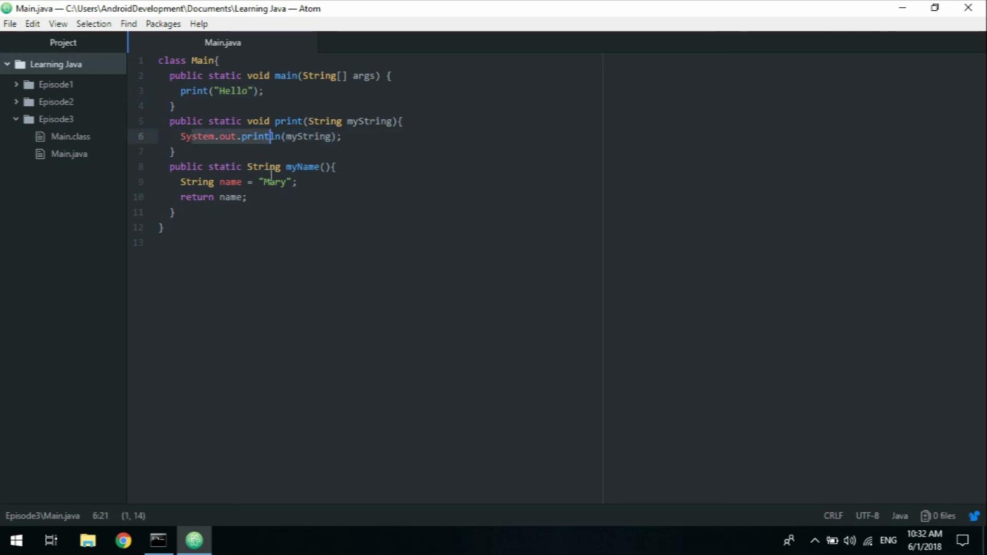
double_click(304, 166)
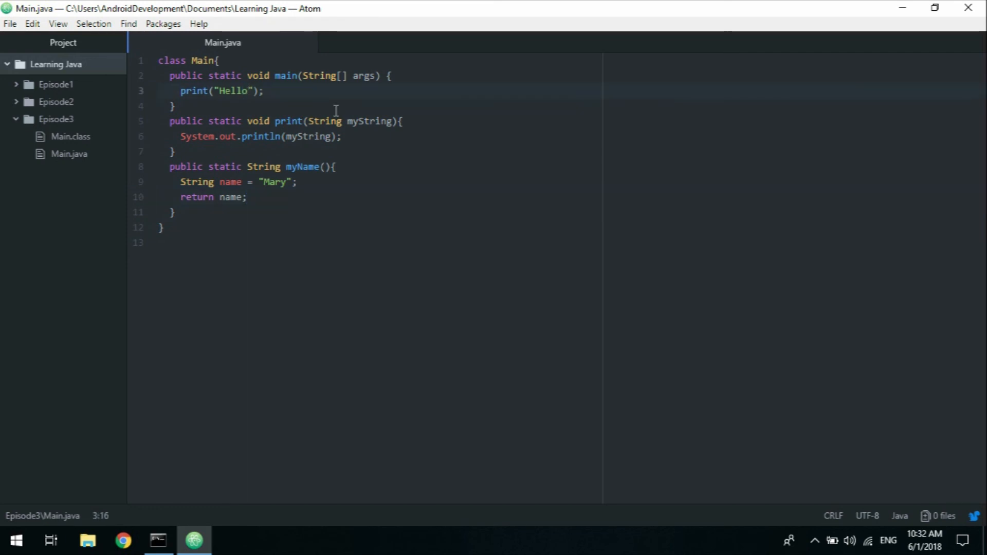
- Change main's call to print("Hello " + myName())
type("\" \"")
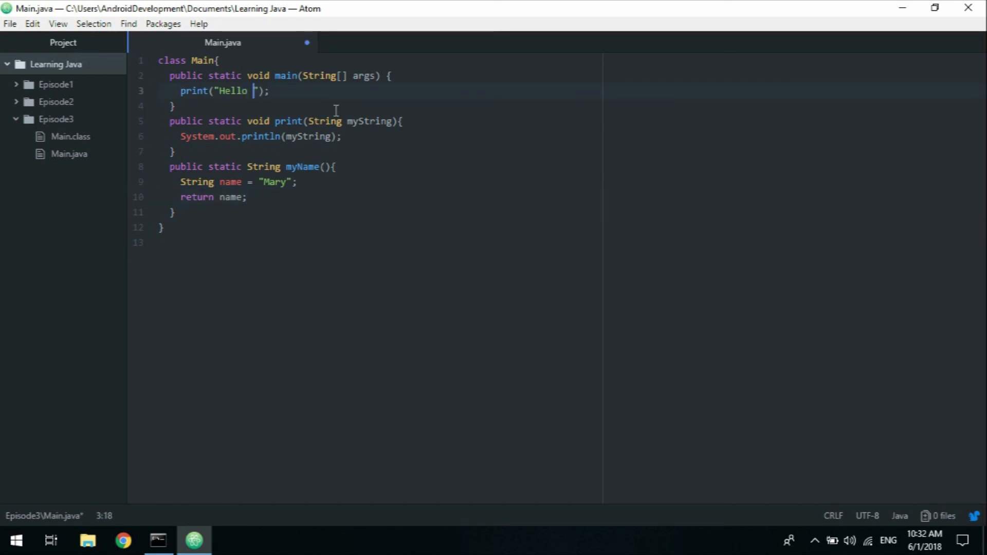
type("+ my")
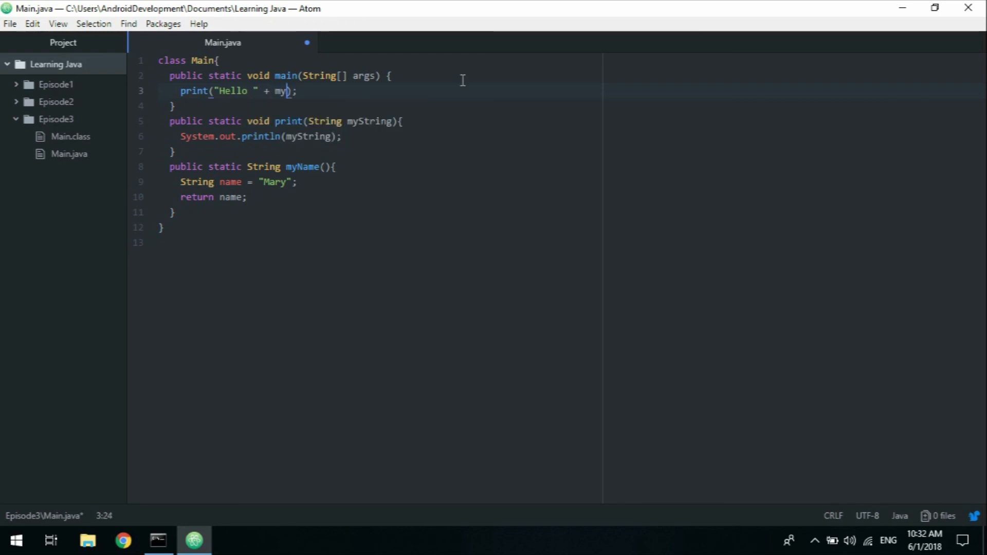
type("Name")
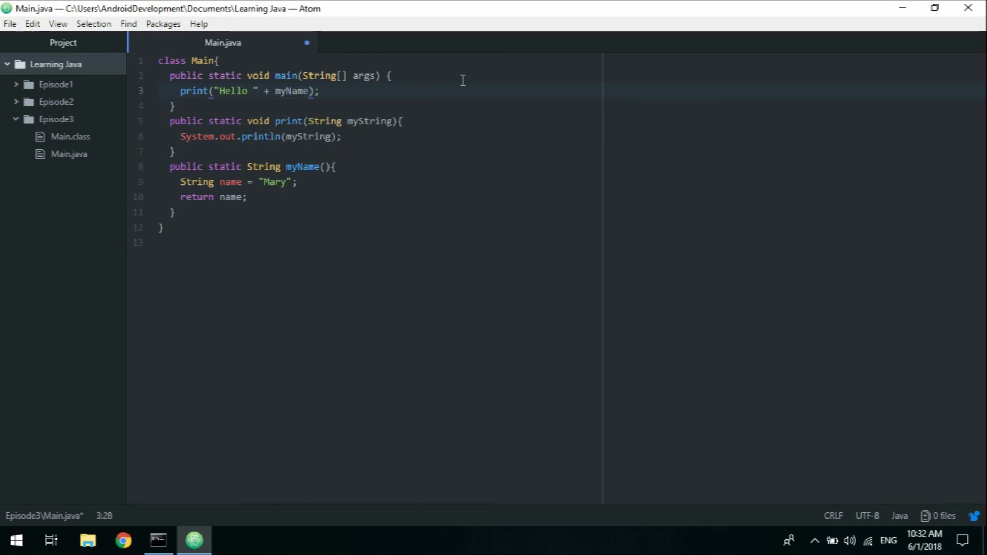
type("()")
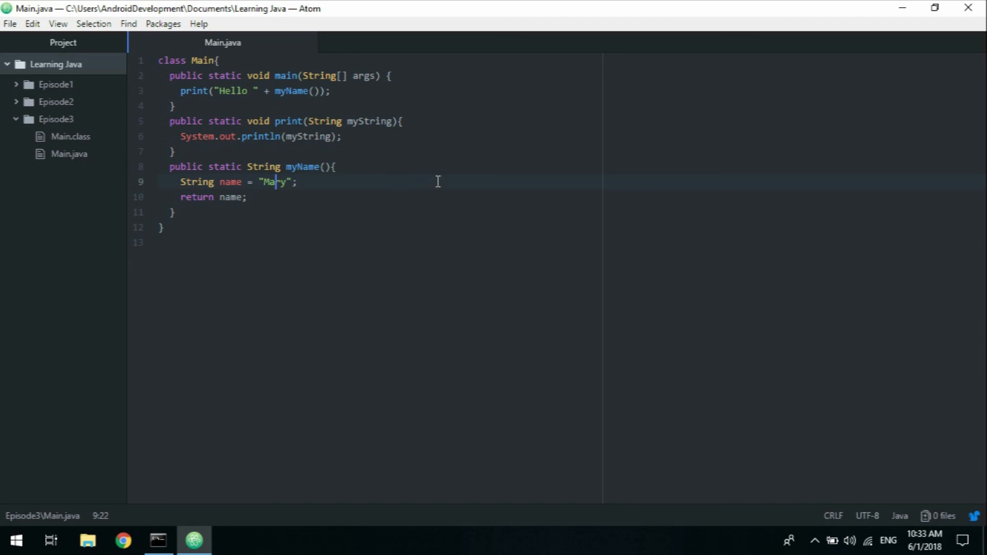
left_click(159, 540)
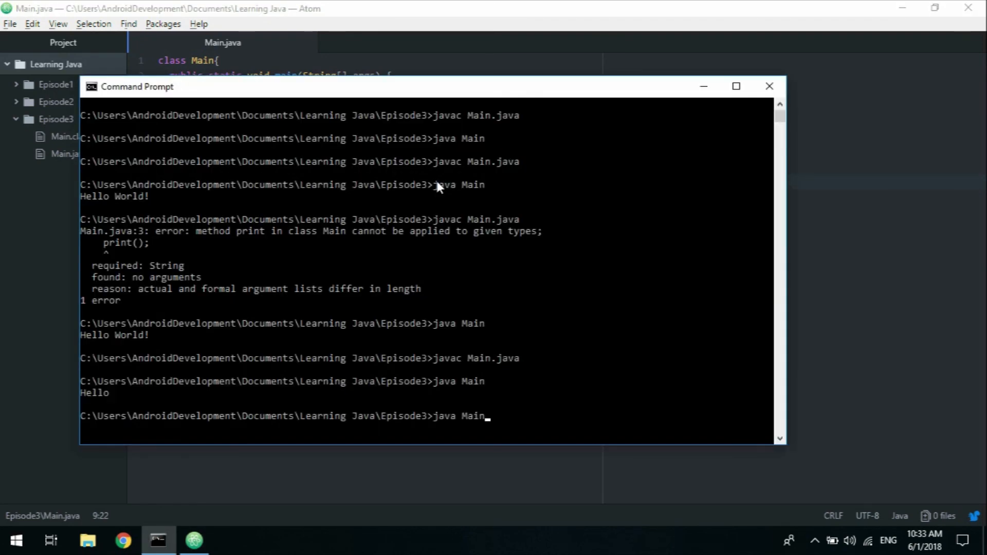
- Recompile with javac Main.java and run java Main to get Hello Mary
type("javac Main.java")
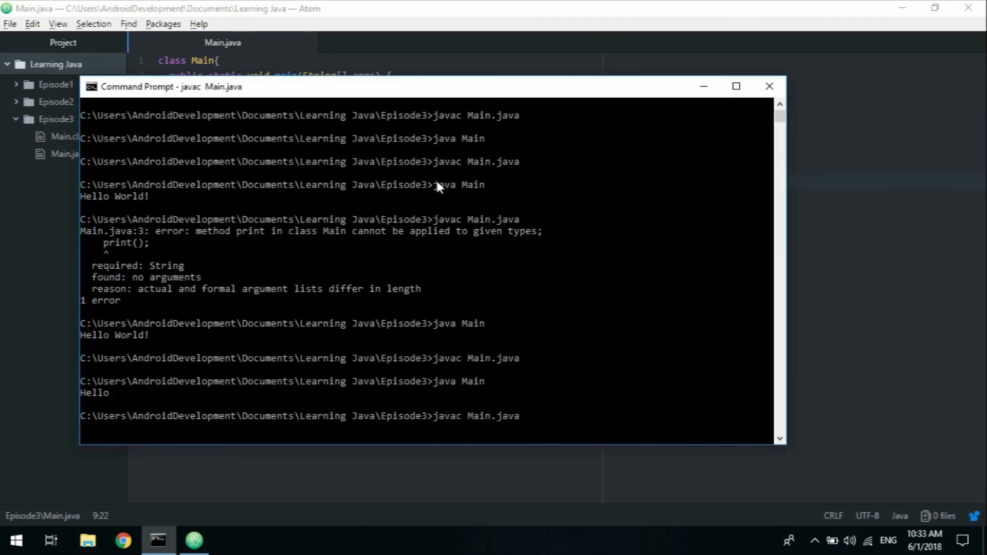
type("java Main")
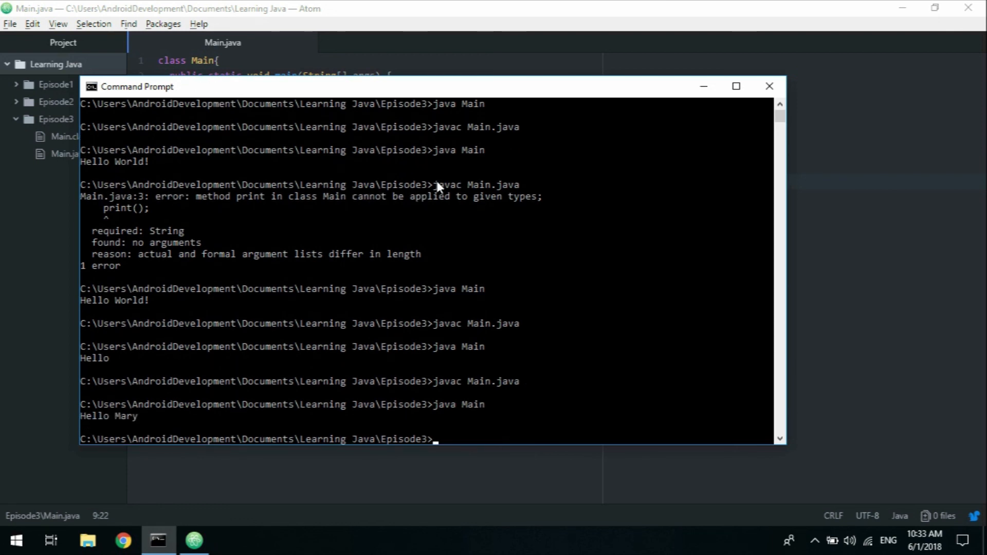
mouse_move(364, 184)
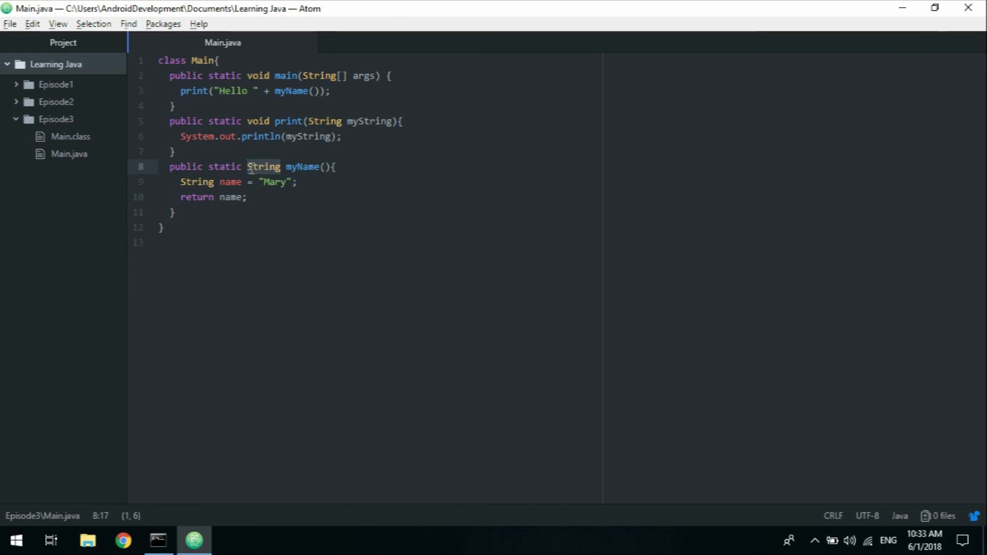
left_click(351, 163)
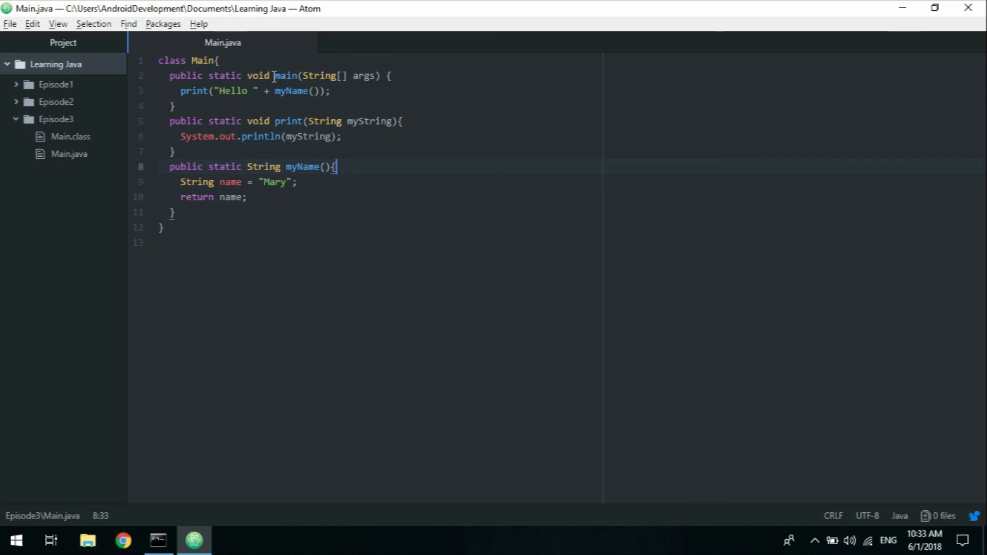
double_click(285, 77)
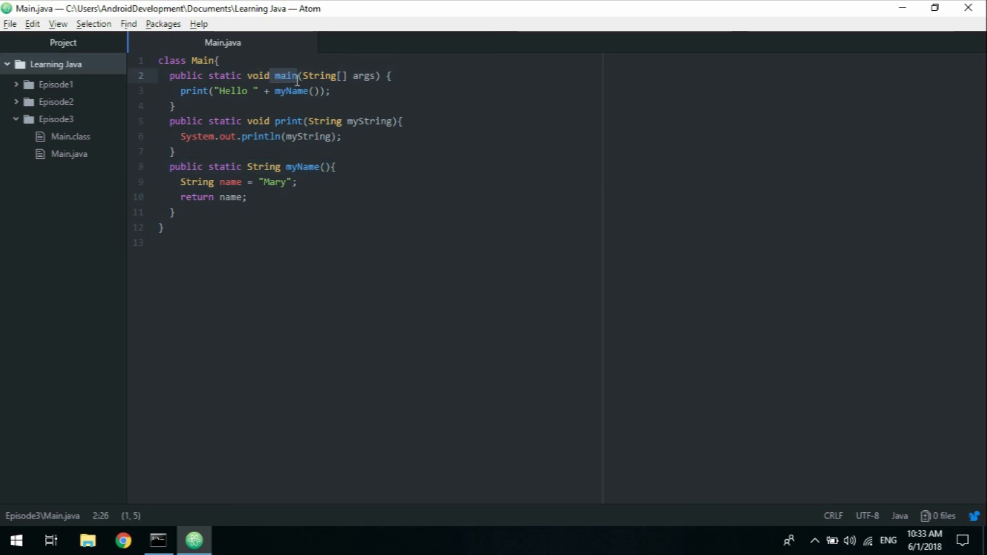
left_click(290, 76)
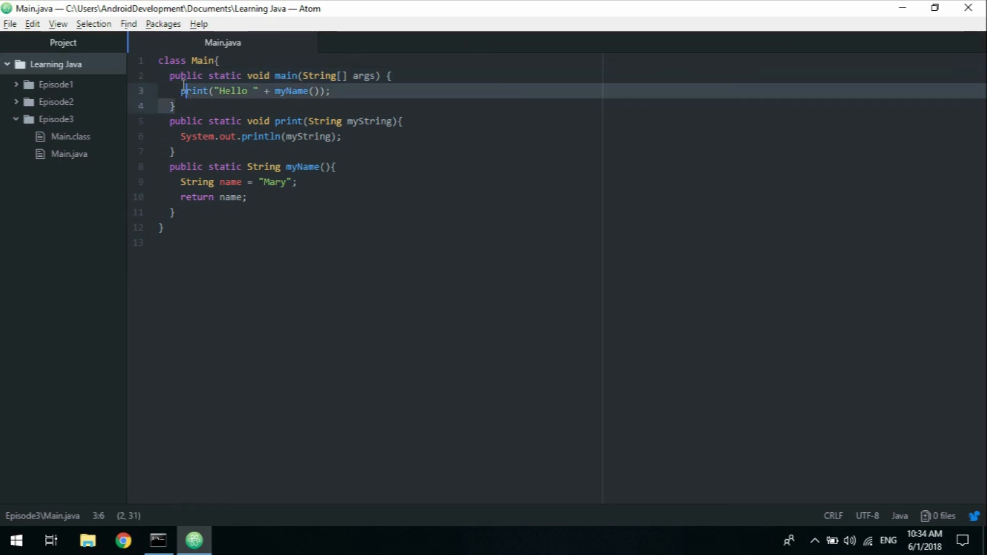
left_click(305, 76)
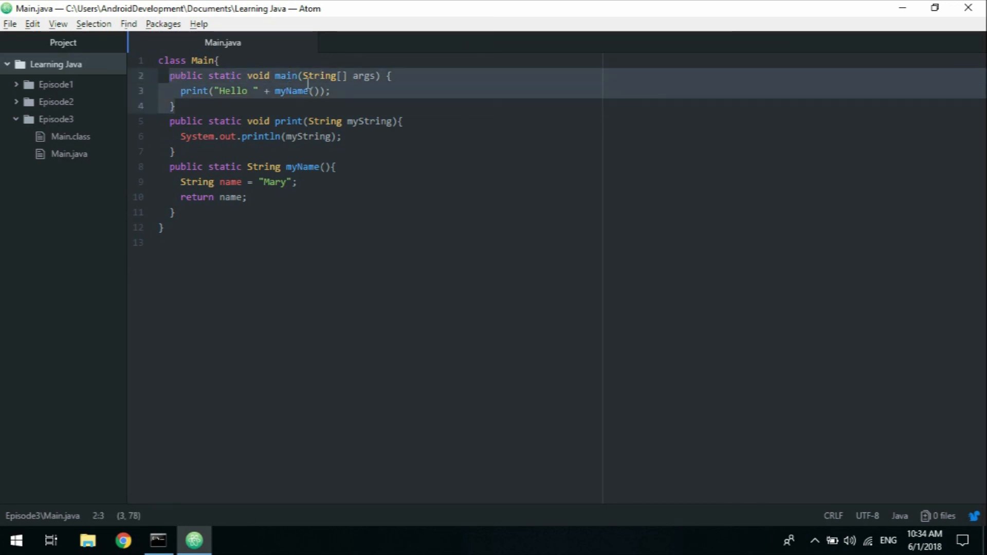